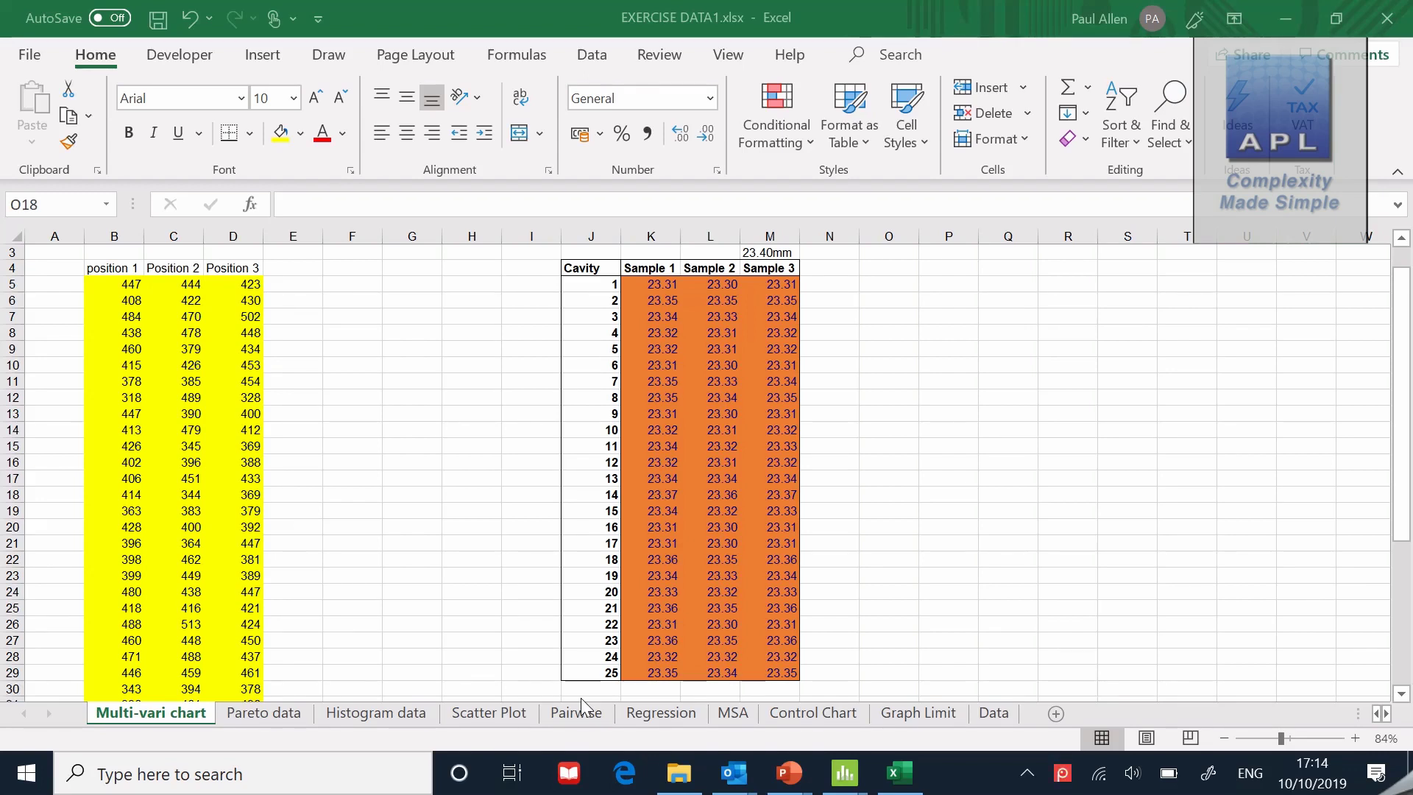
mouse_move(594, 681)
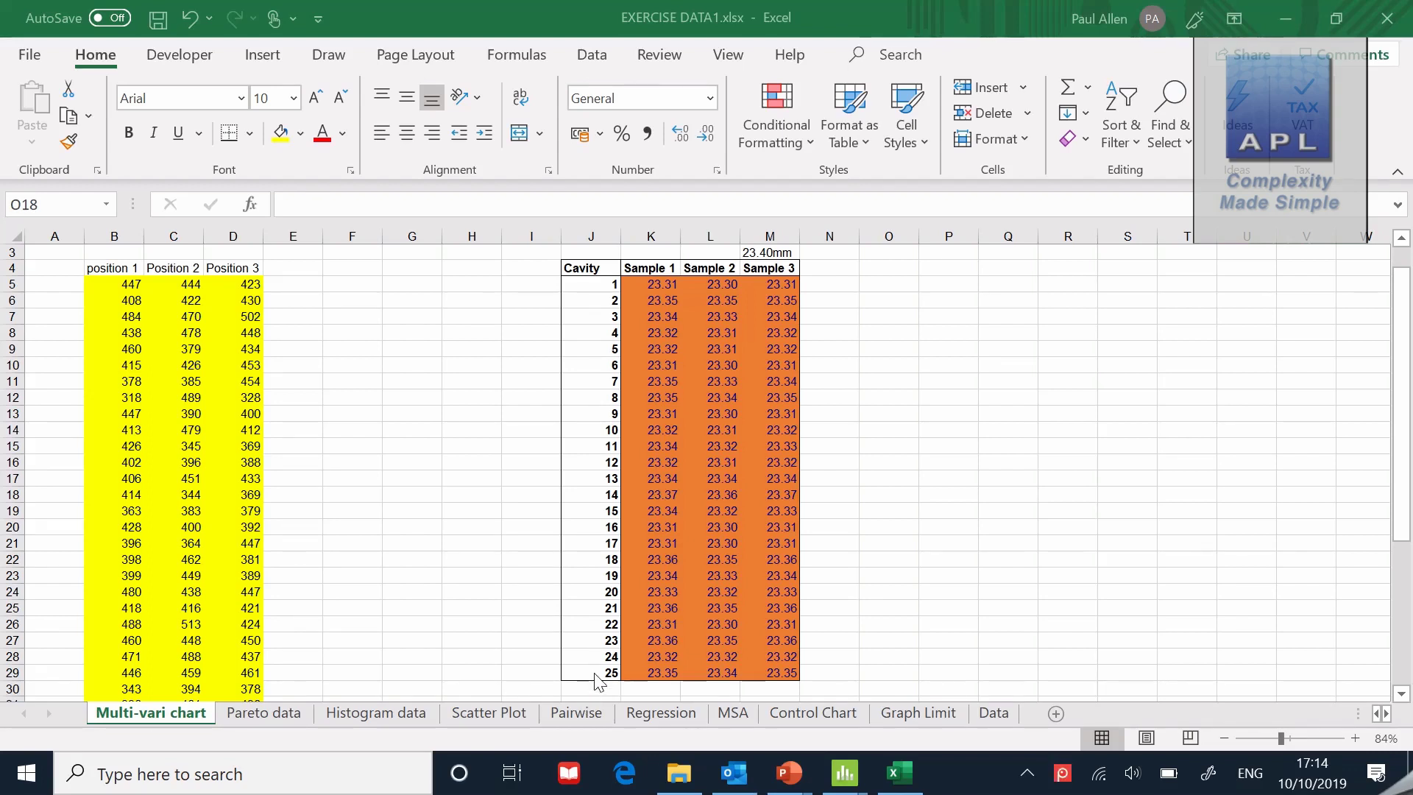
mouse_move(588, 293)
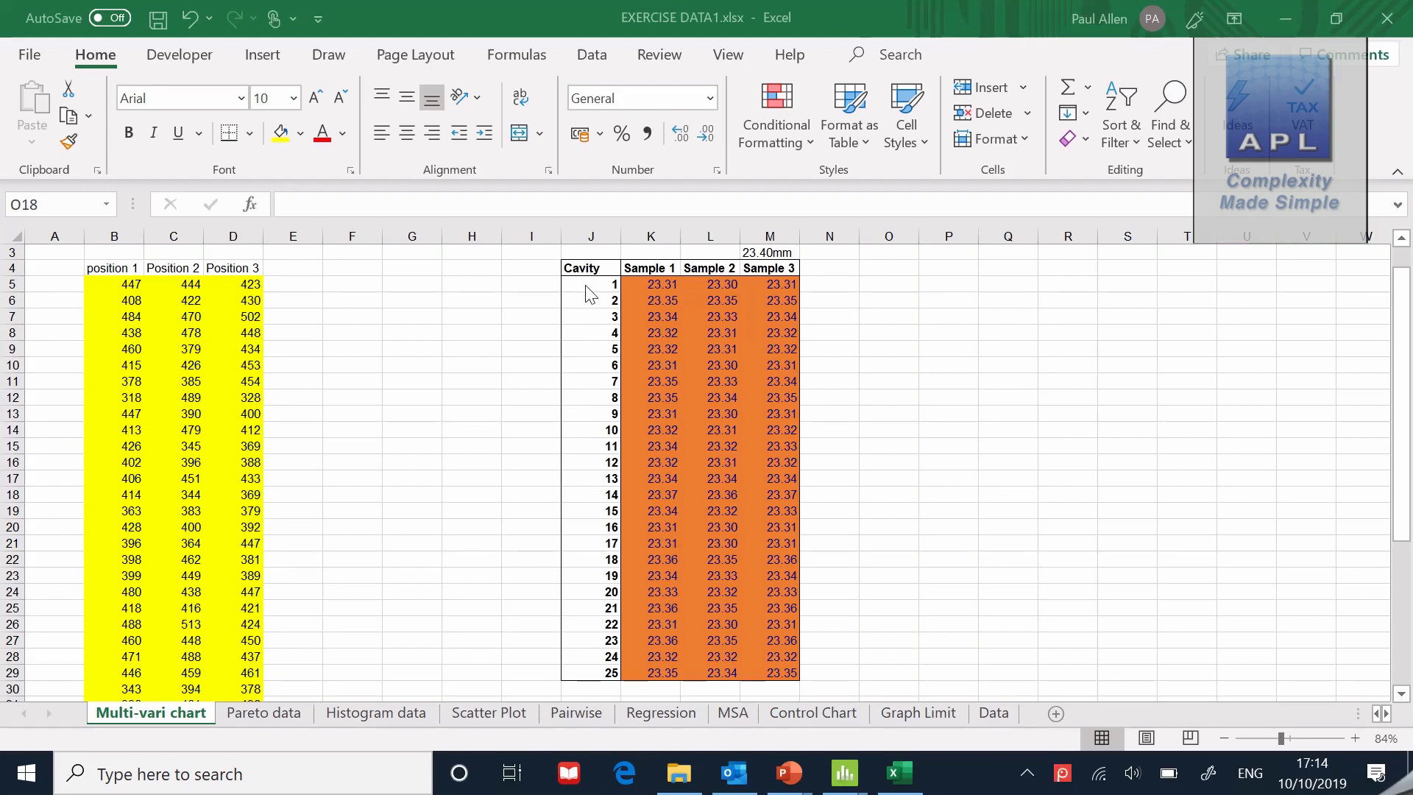
Highlight the cavity numbers 1 to 25 in the source data, then clear the selection
left_click(590, 284)
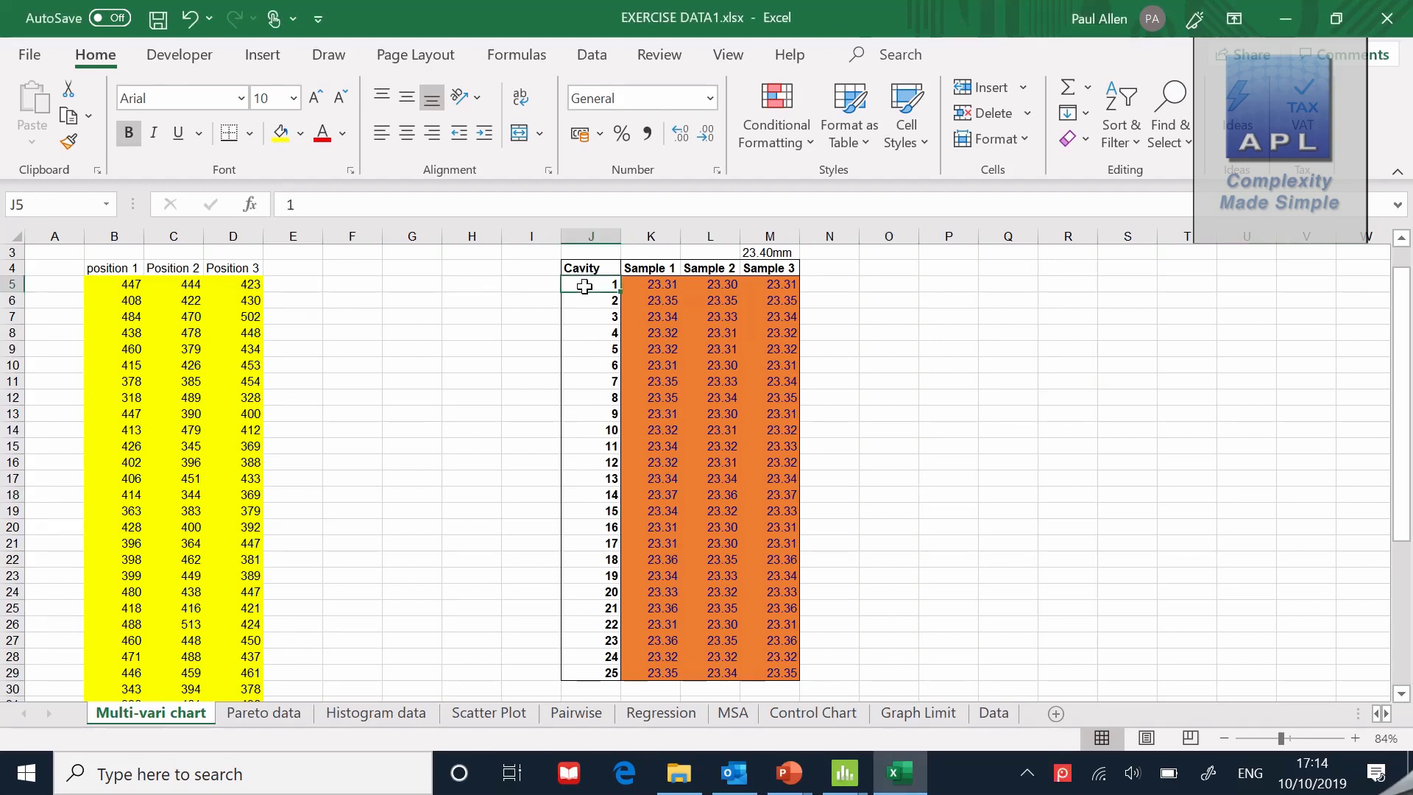
left_click_drag(590, 284, 590, 672)
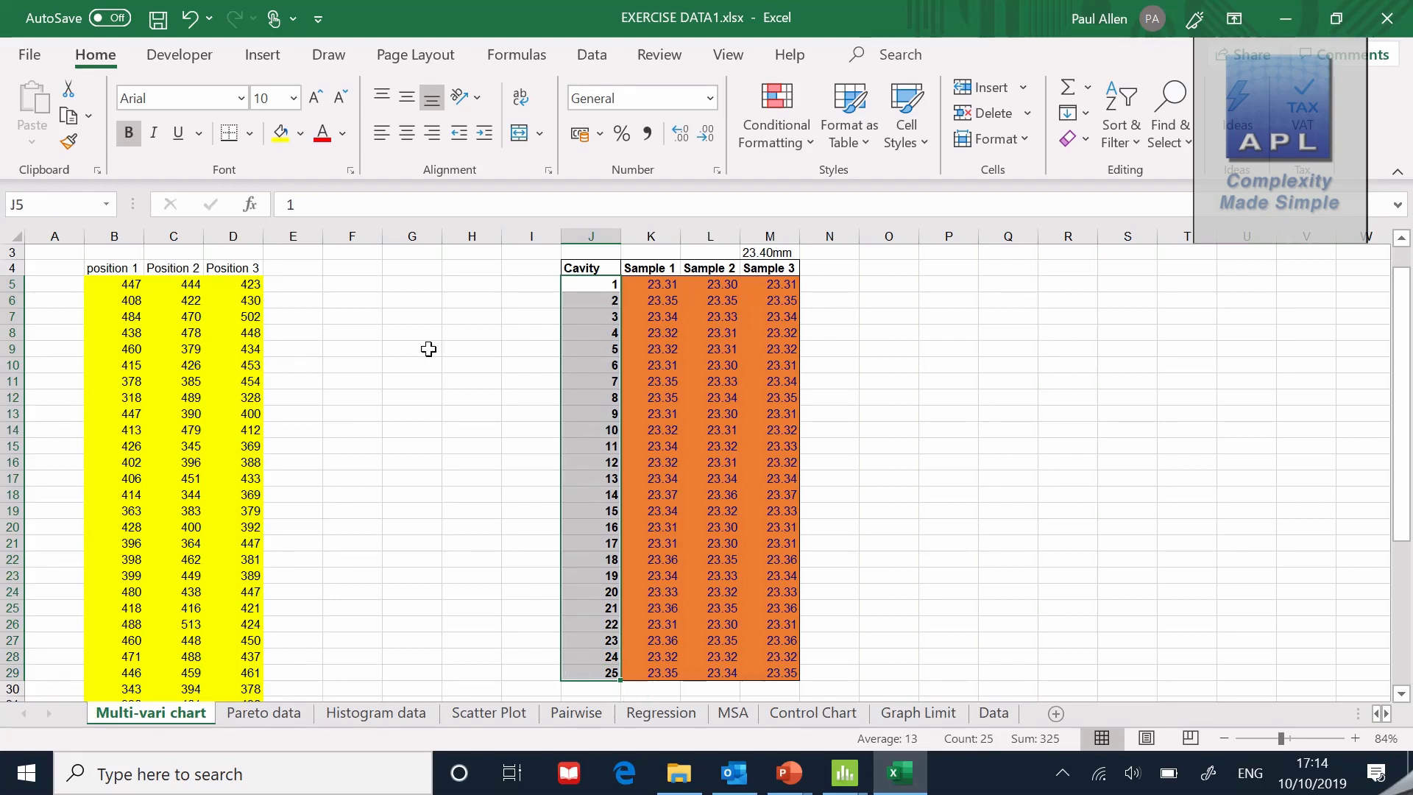
left_click(649, 284)
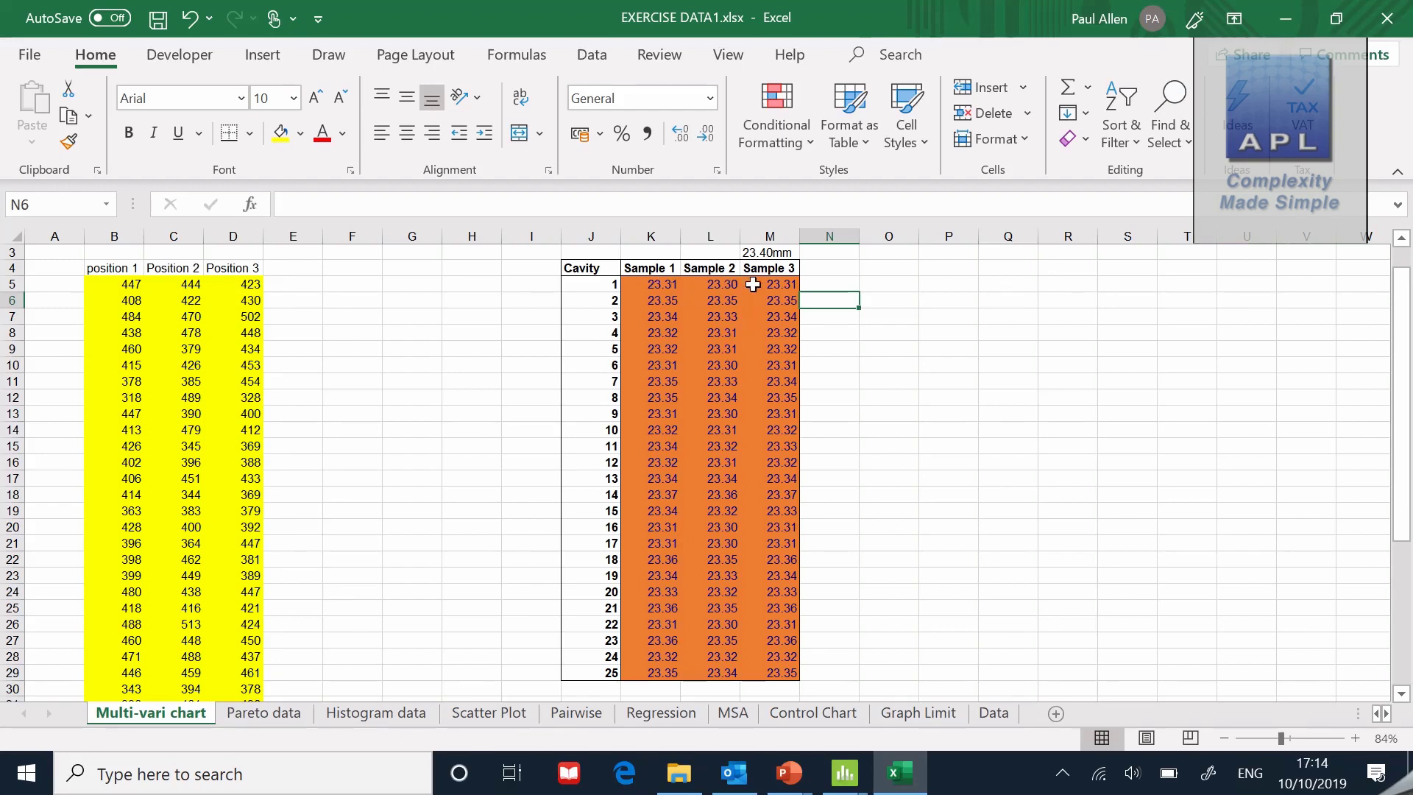
mouse_move(637, 376)
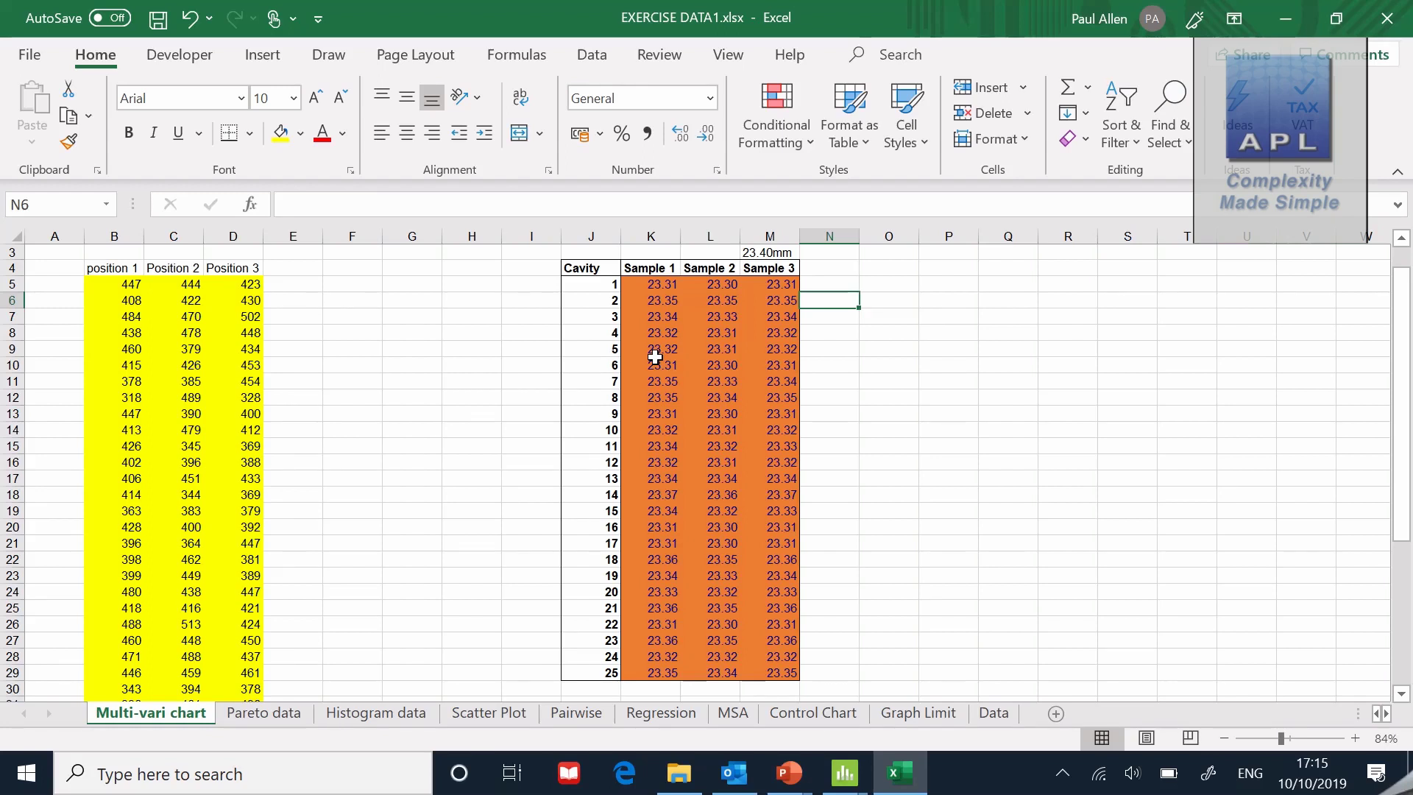
mouse_move(726, 539)
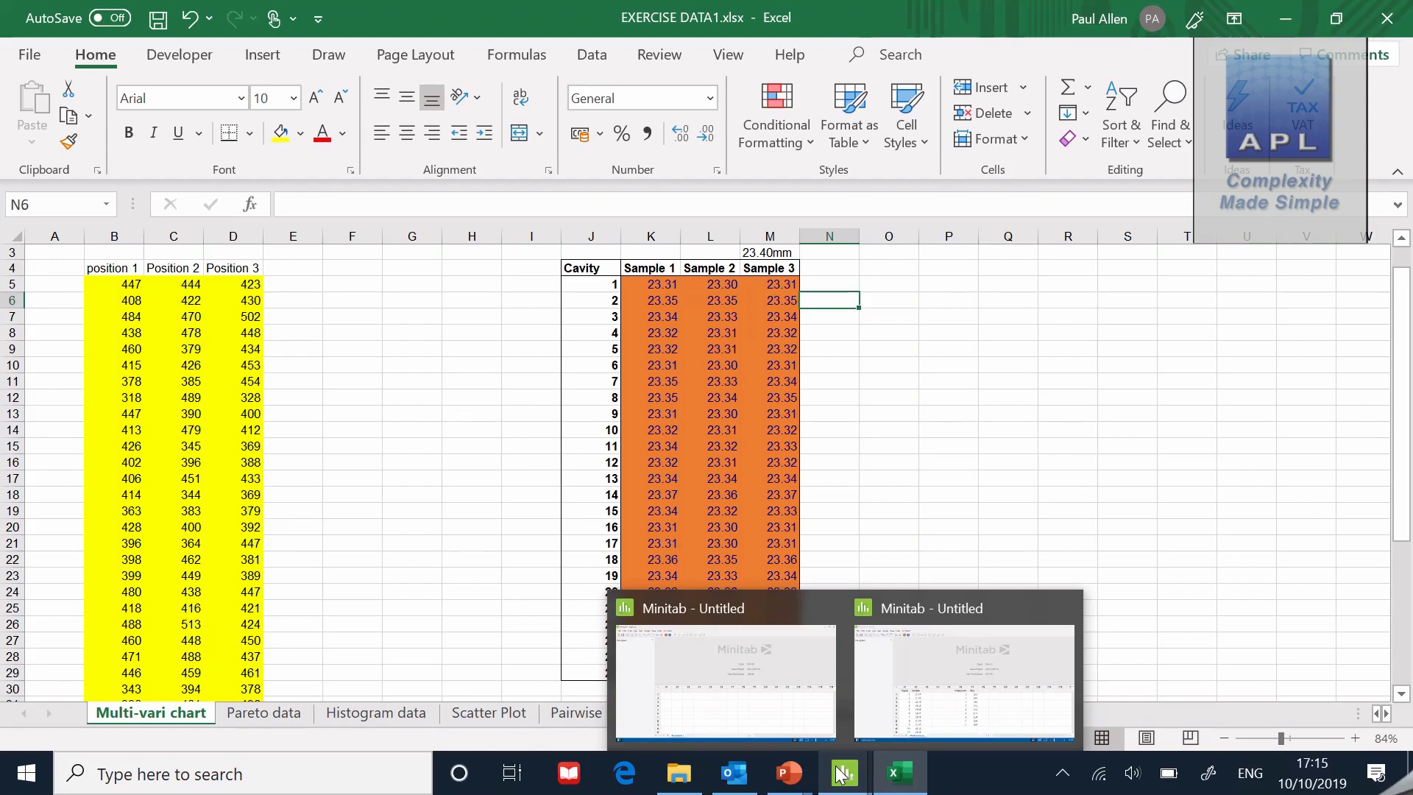
Switch to the Minitab Multi-vari worksheet and review the stacked Cavity and Sample columns
left_click(841, 773)
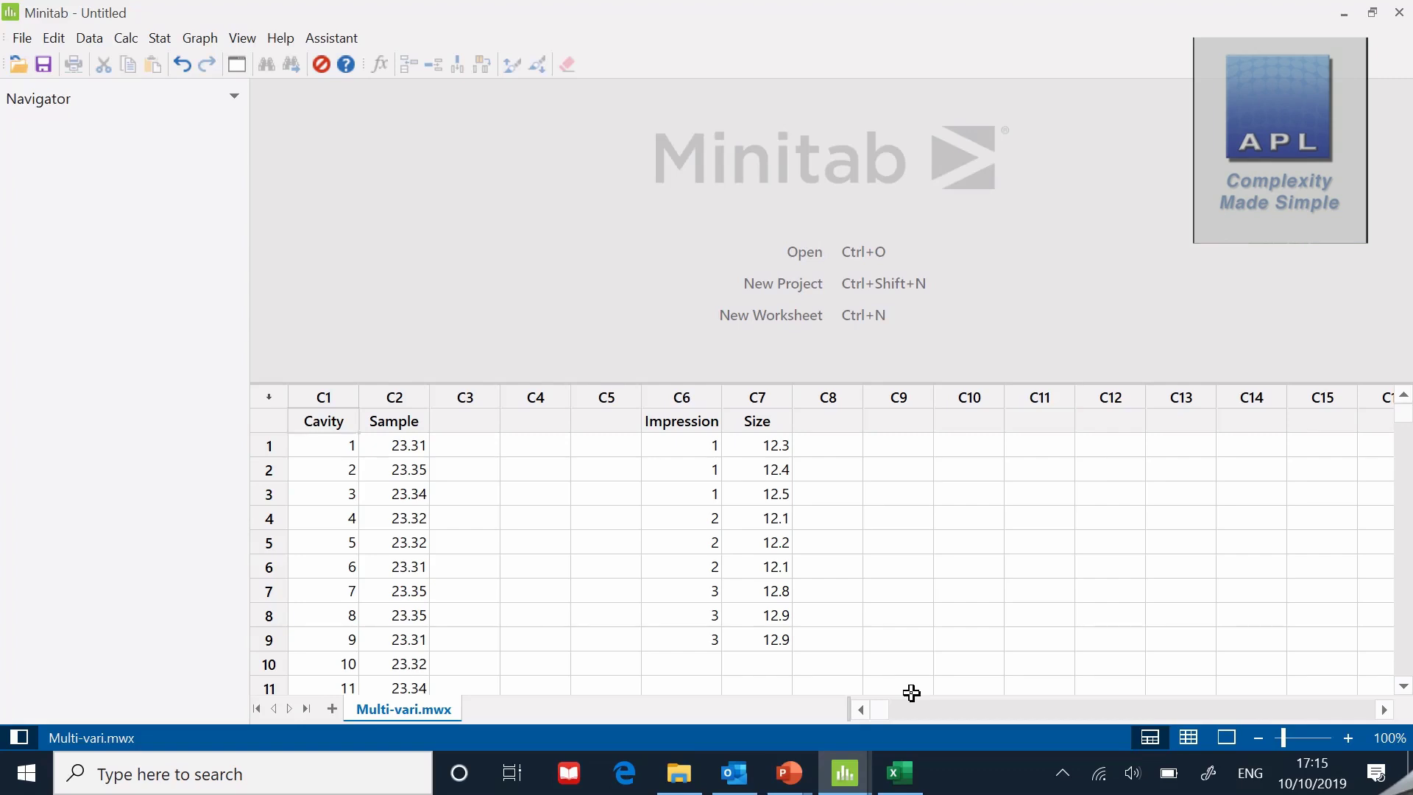
mouse_move(910, 627)
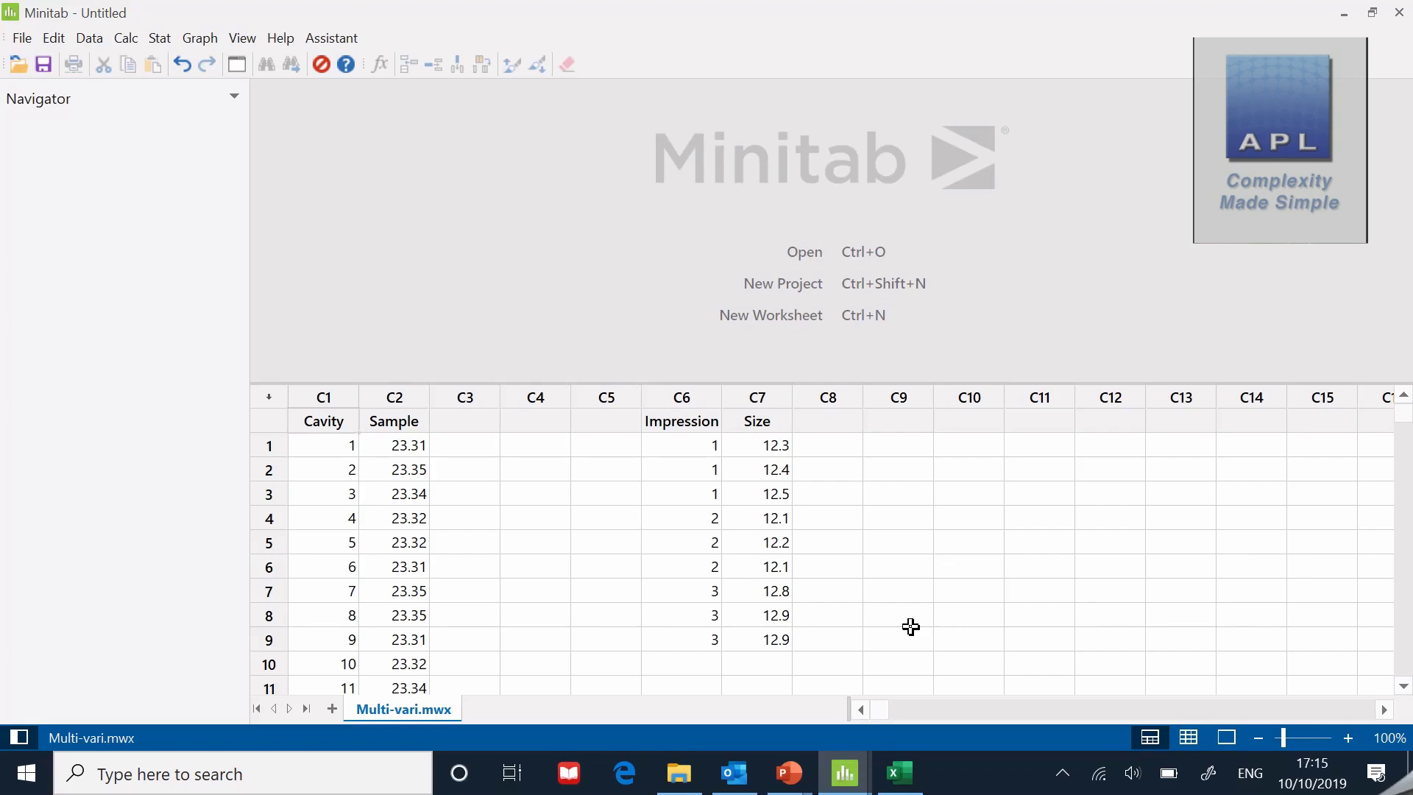
mouse_move(387, 424)
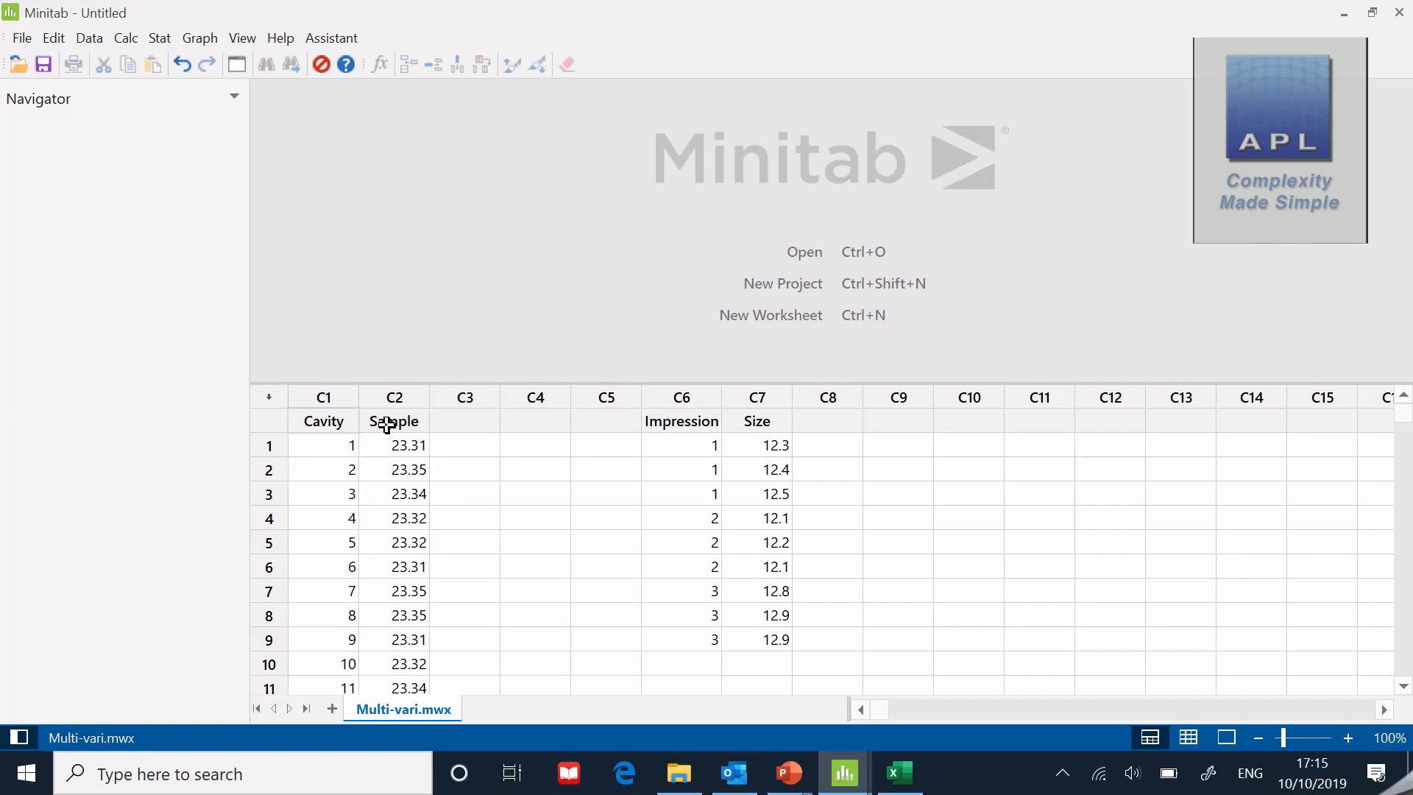
mouse_move(467, 383)
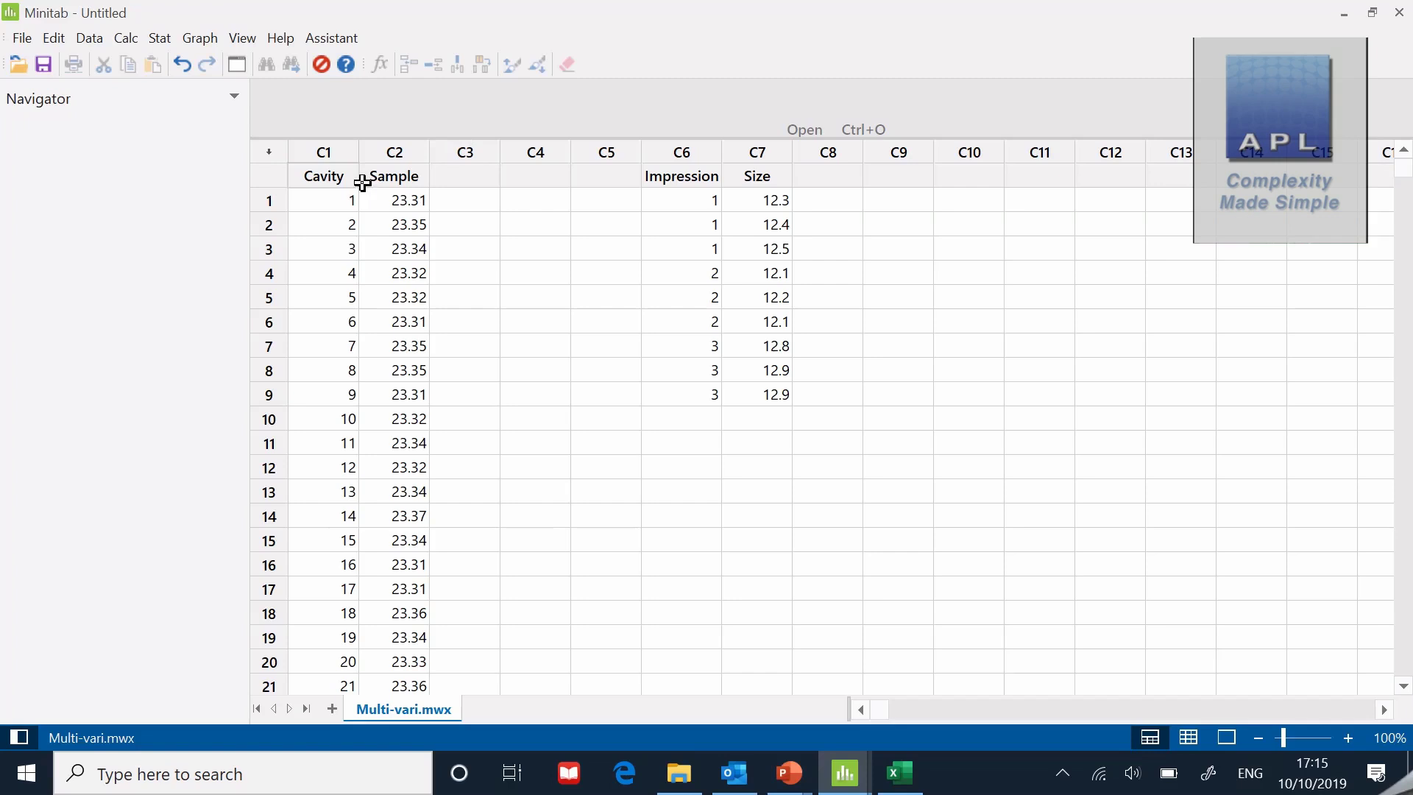
left_click(323, 199)
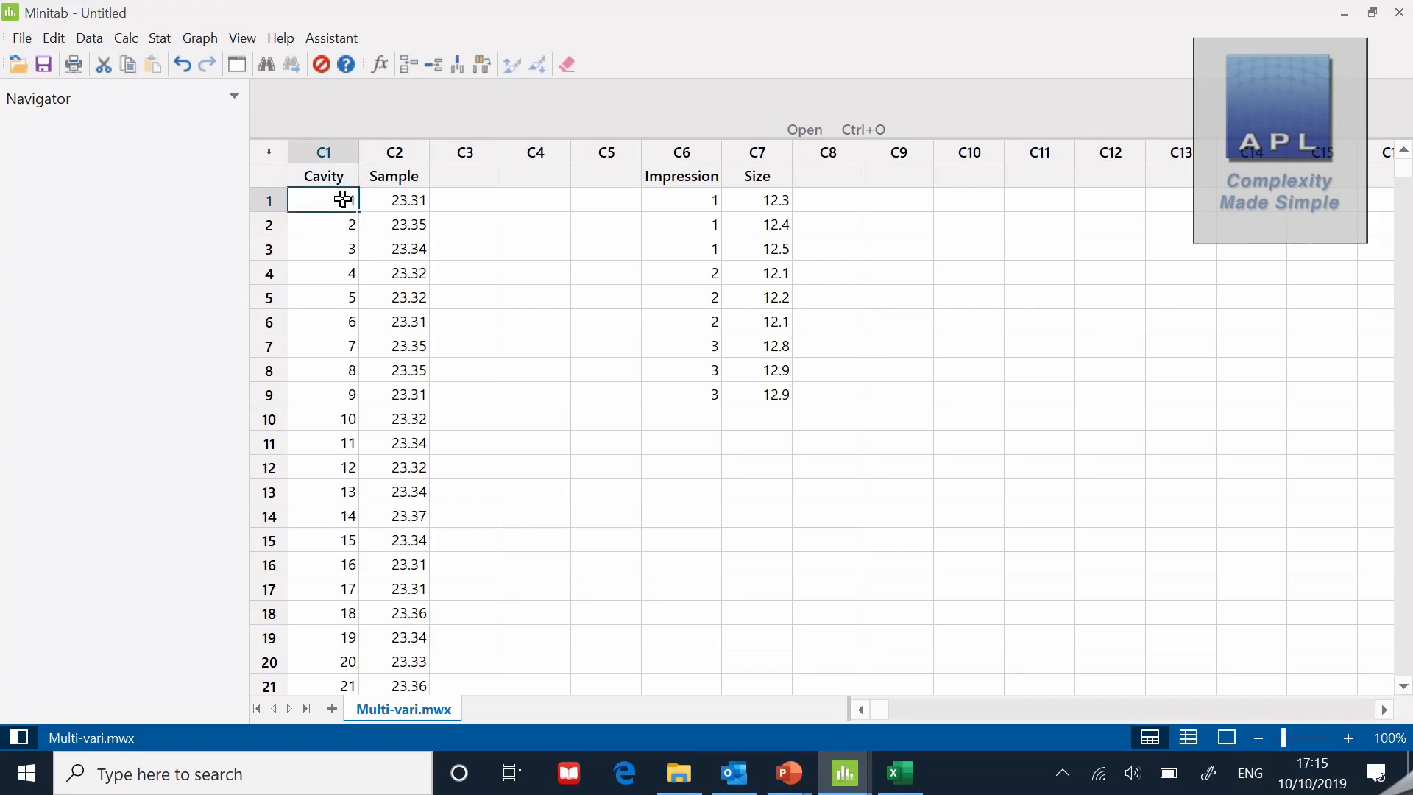
left_click(324, 224)
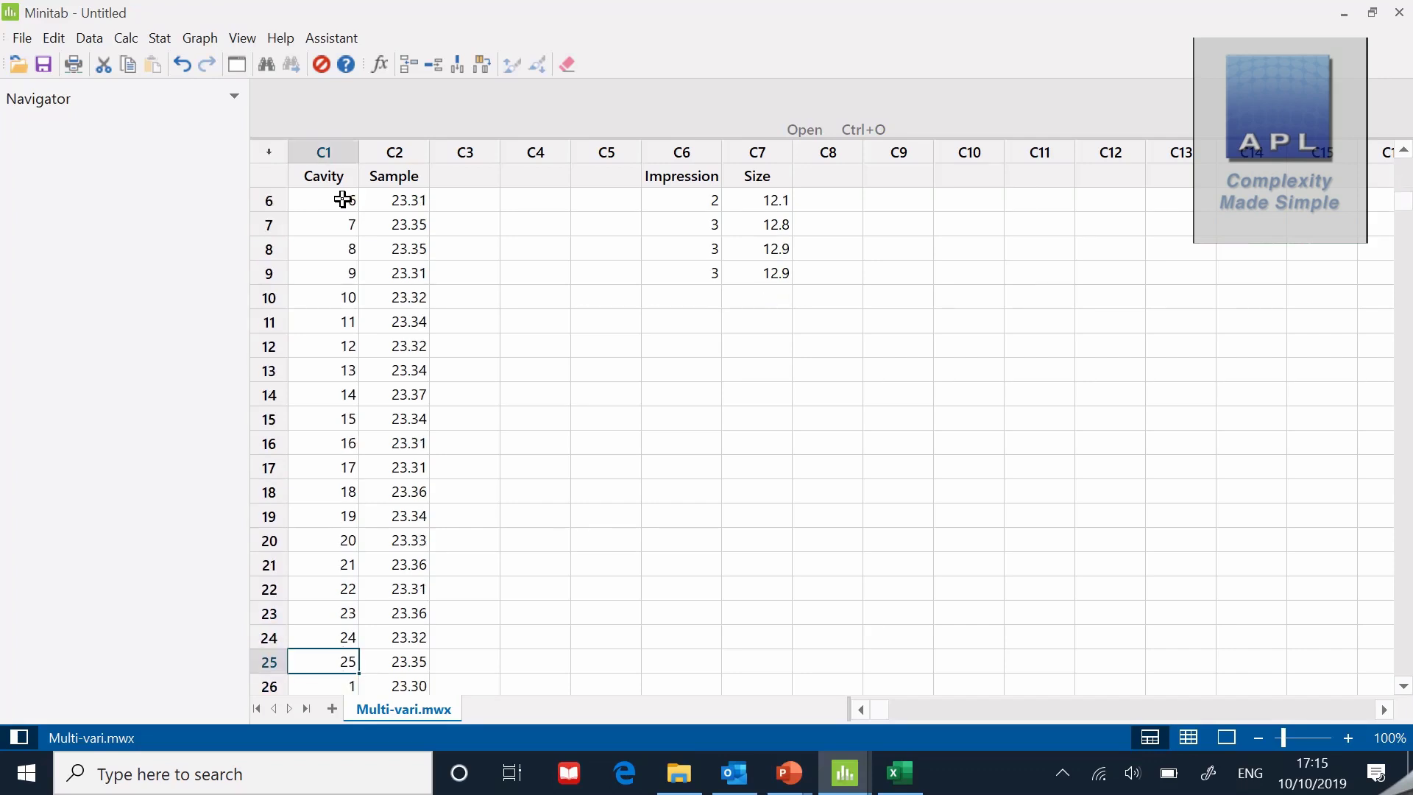
scroll("down", 3)
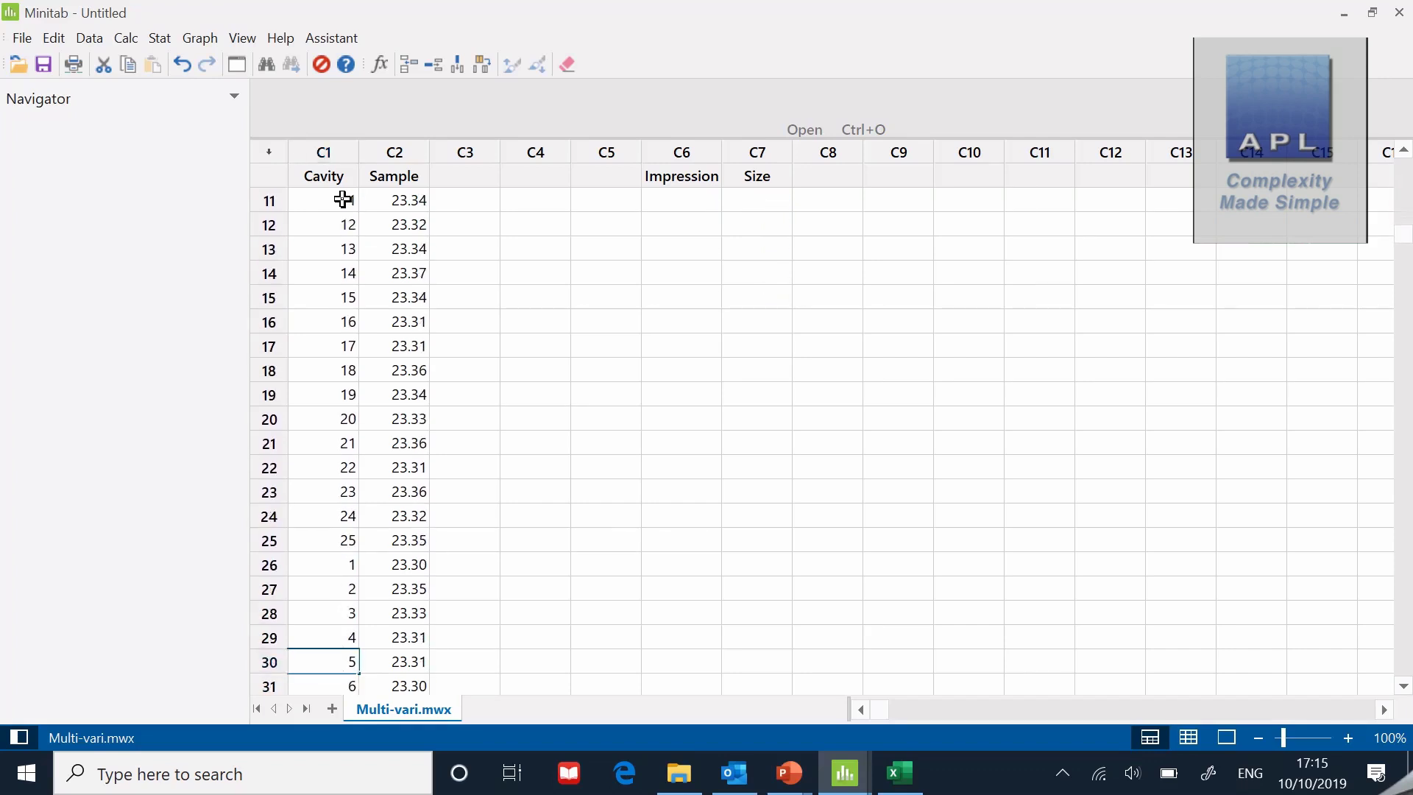
scroll("down", 3)
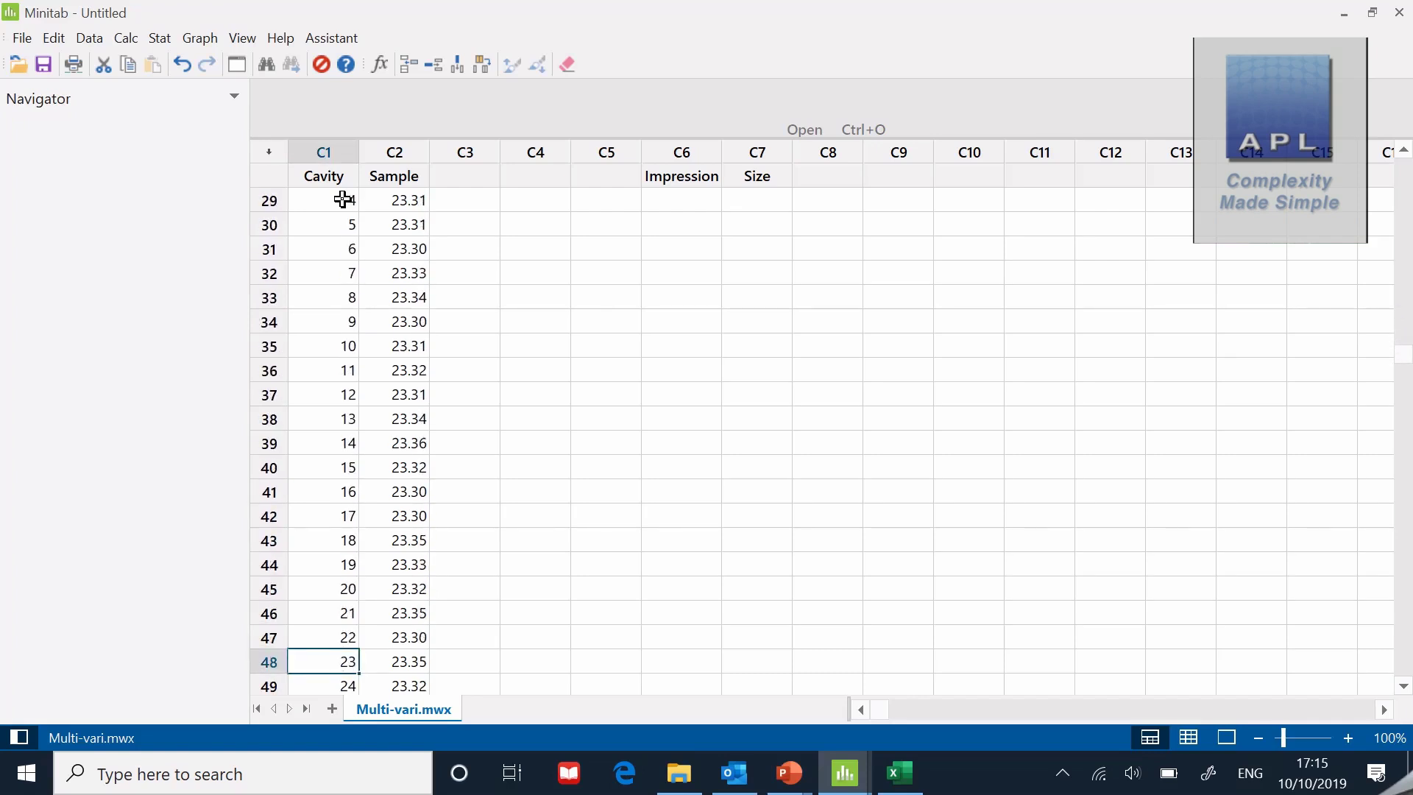
scroll("down", 3)
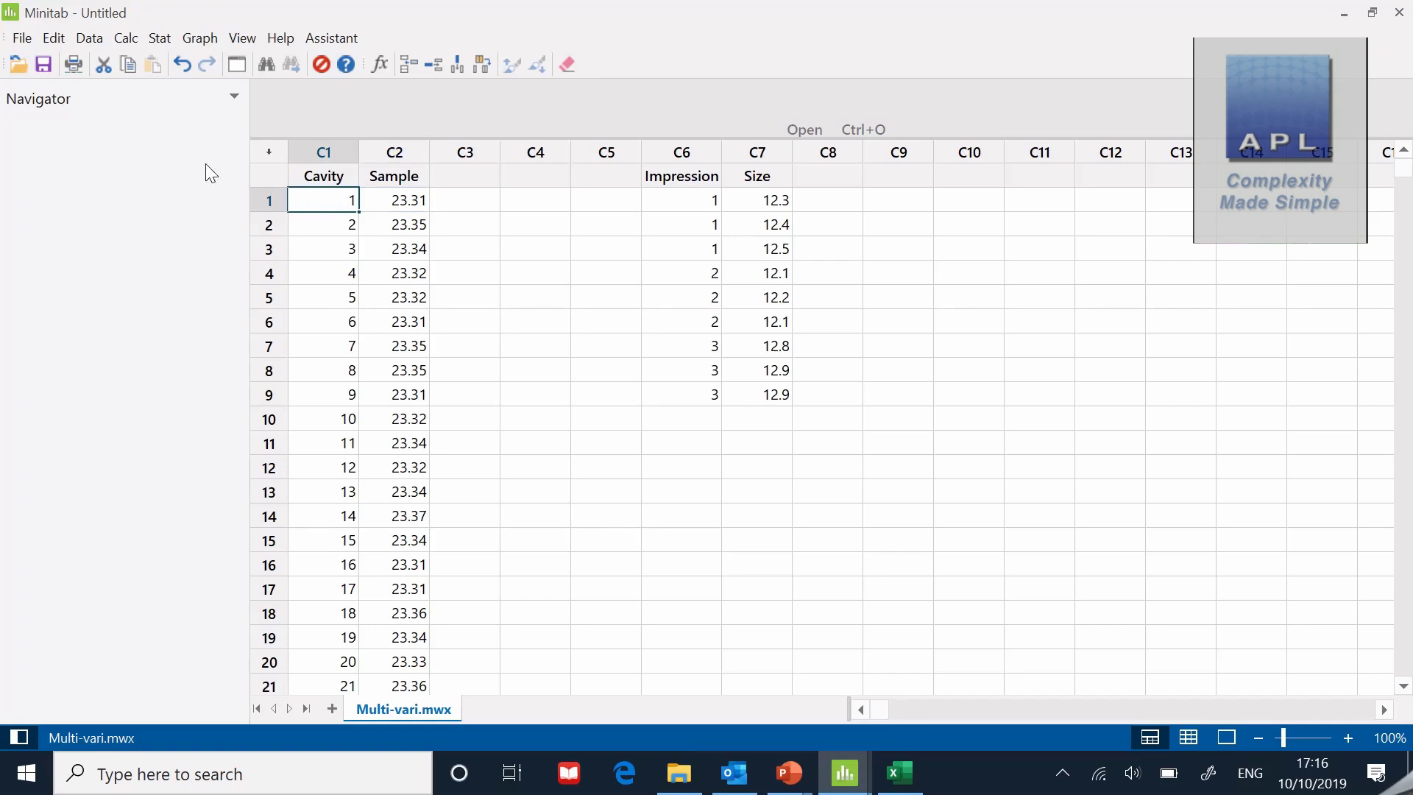
mouse_move(200, 38)
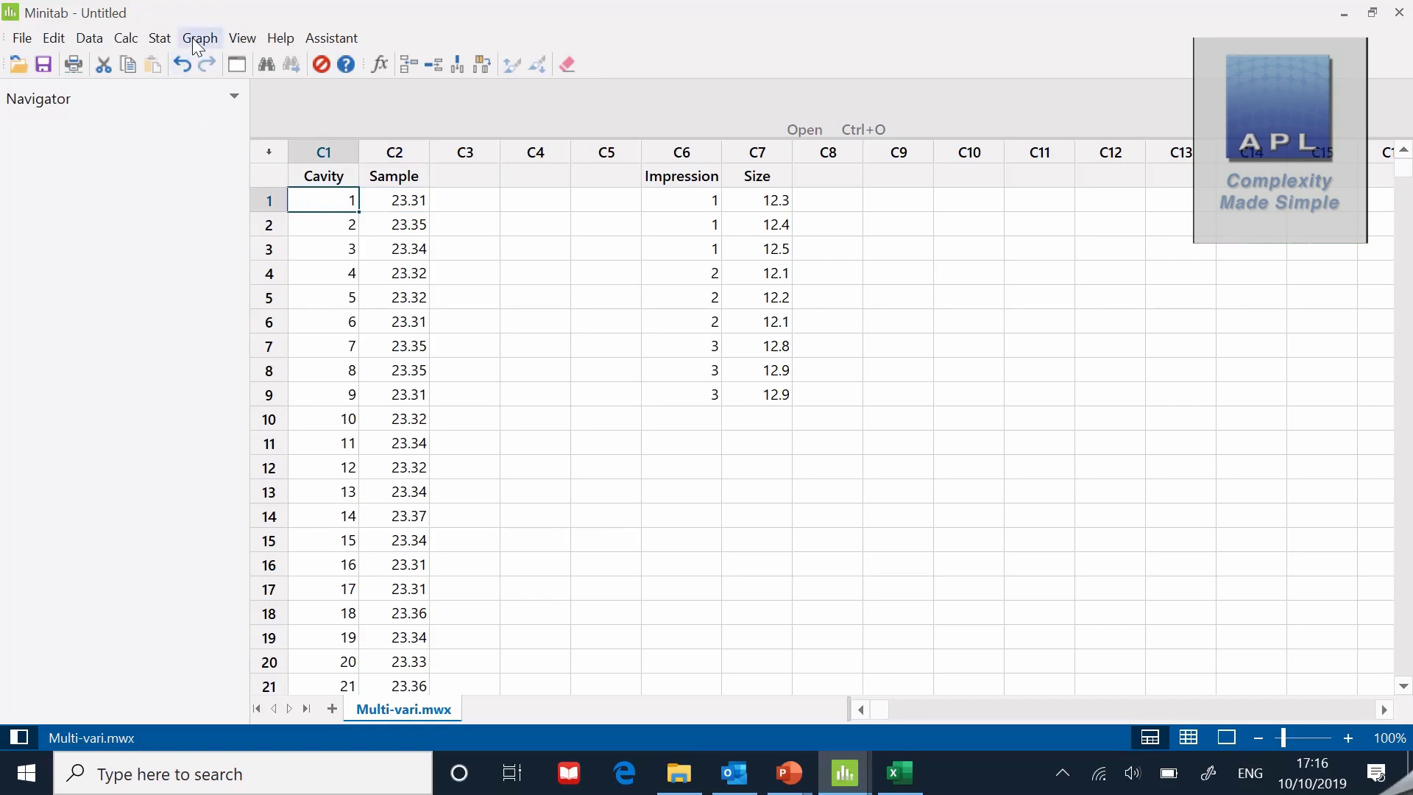
From the Graph menu, start an Interval Plot of type One Y 'With Groups'
left_click(199, 38)
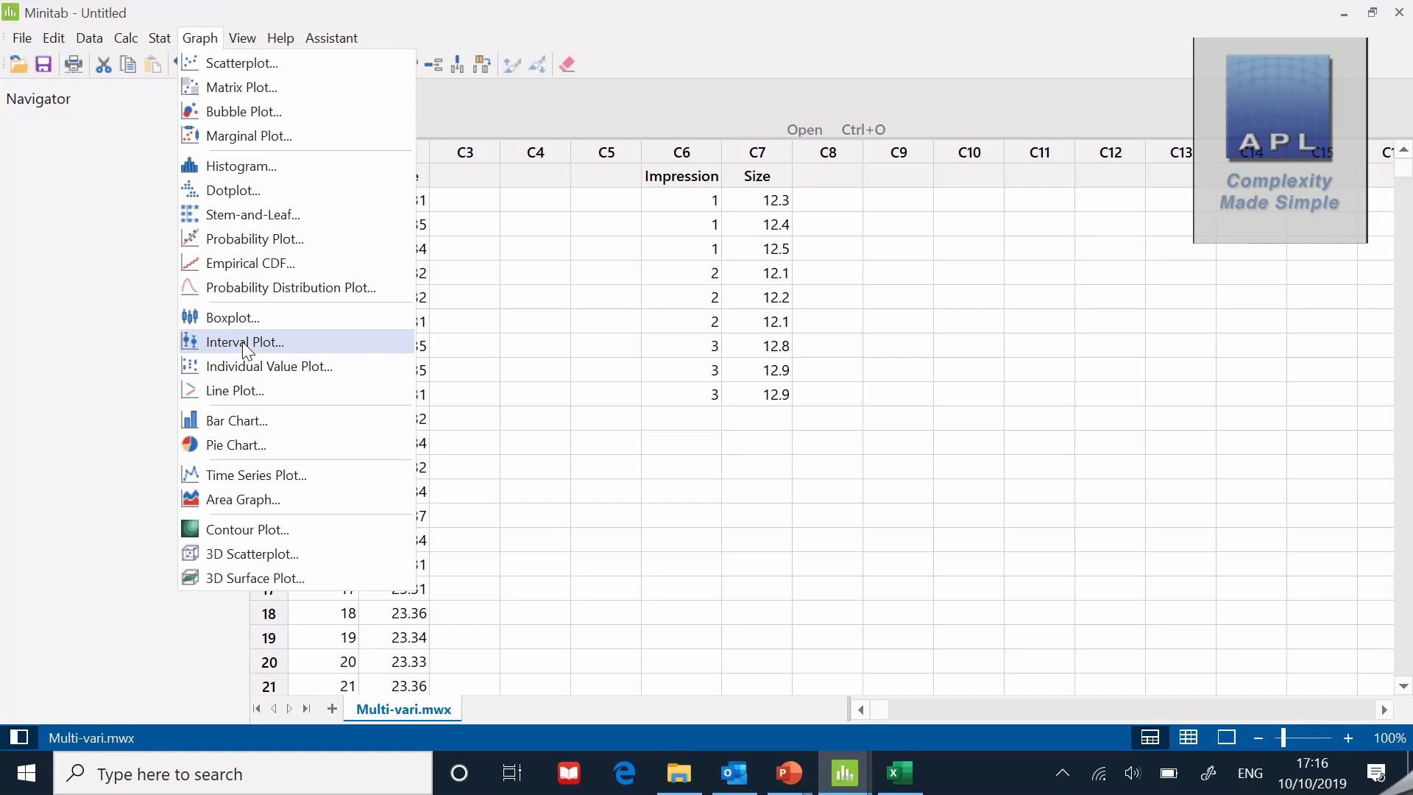
left_click(244, 342)
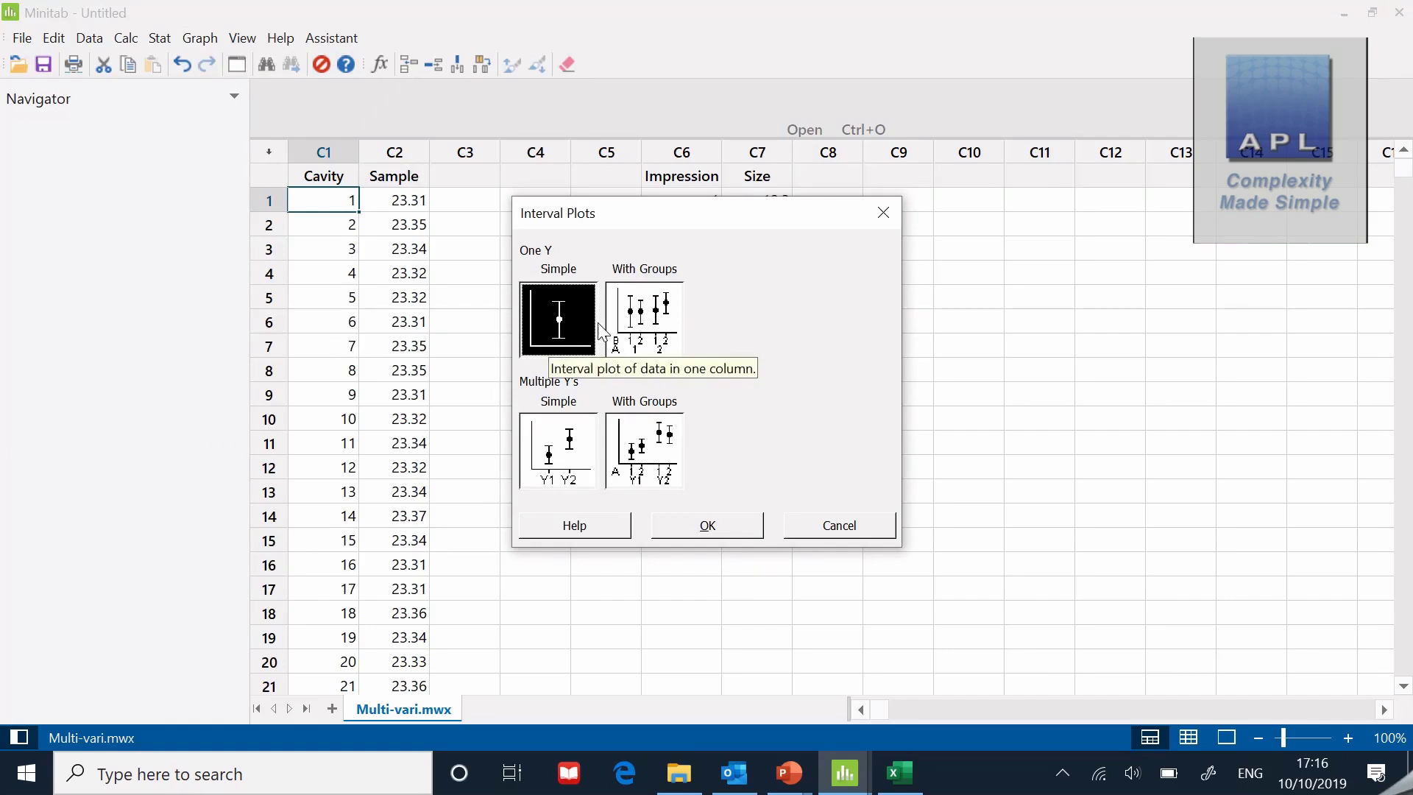
mouse_move(655, 322)
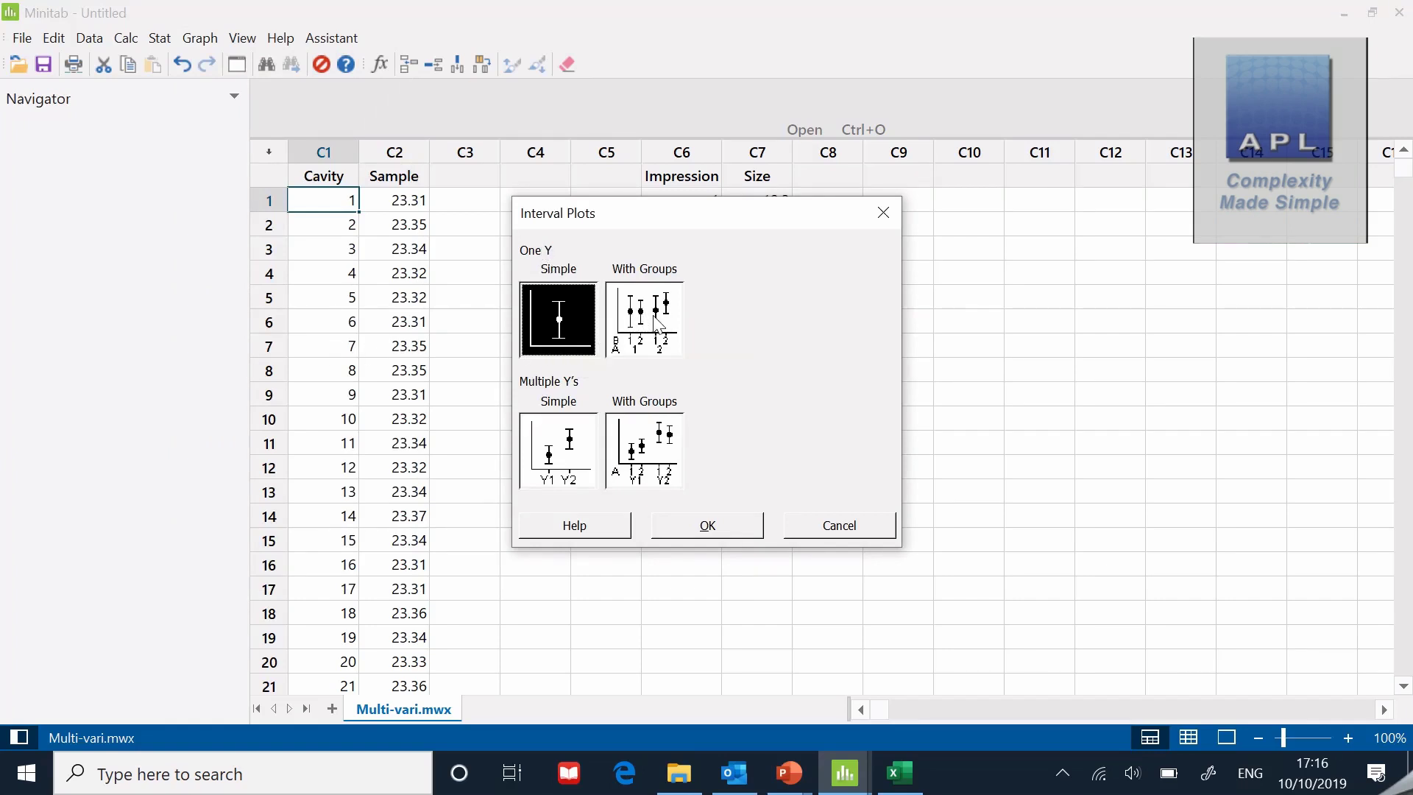
left_click(643, 318)
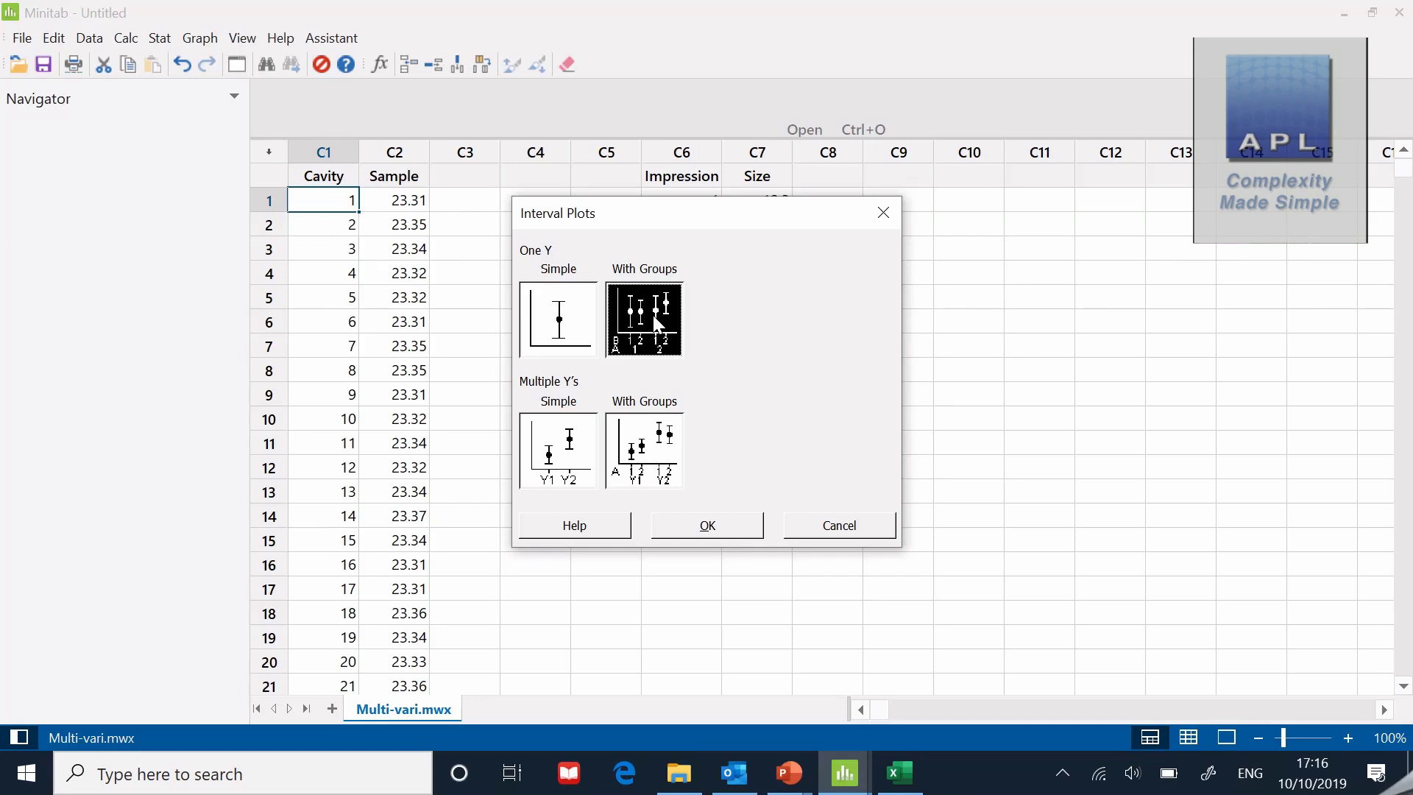
left_click(707, 523)
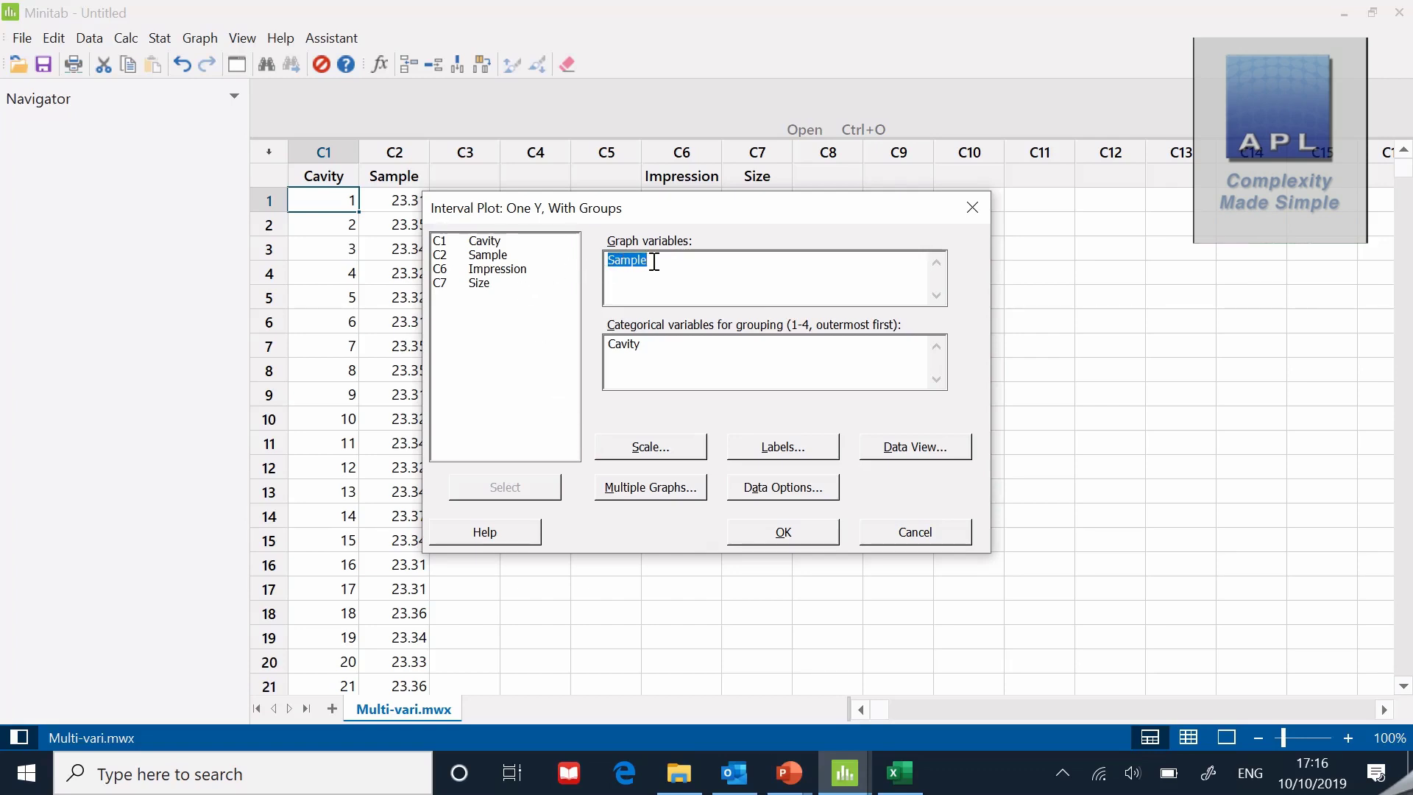
mouse_move(593, 274)
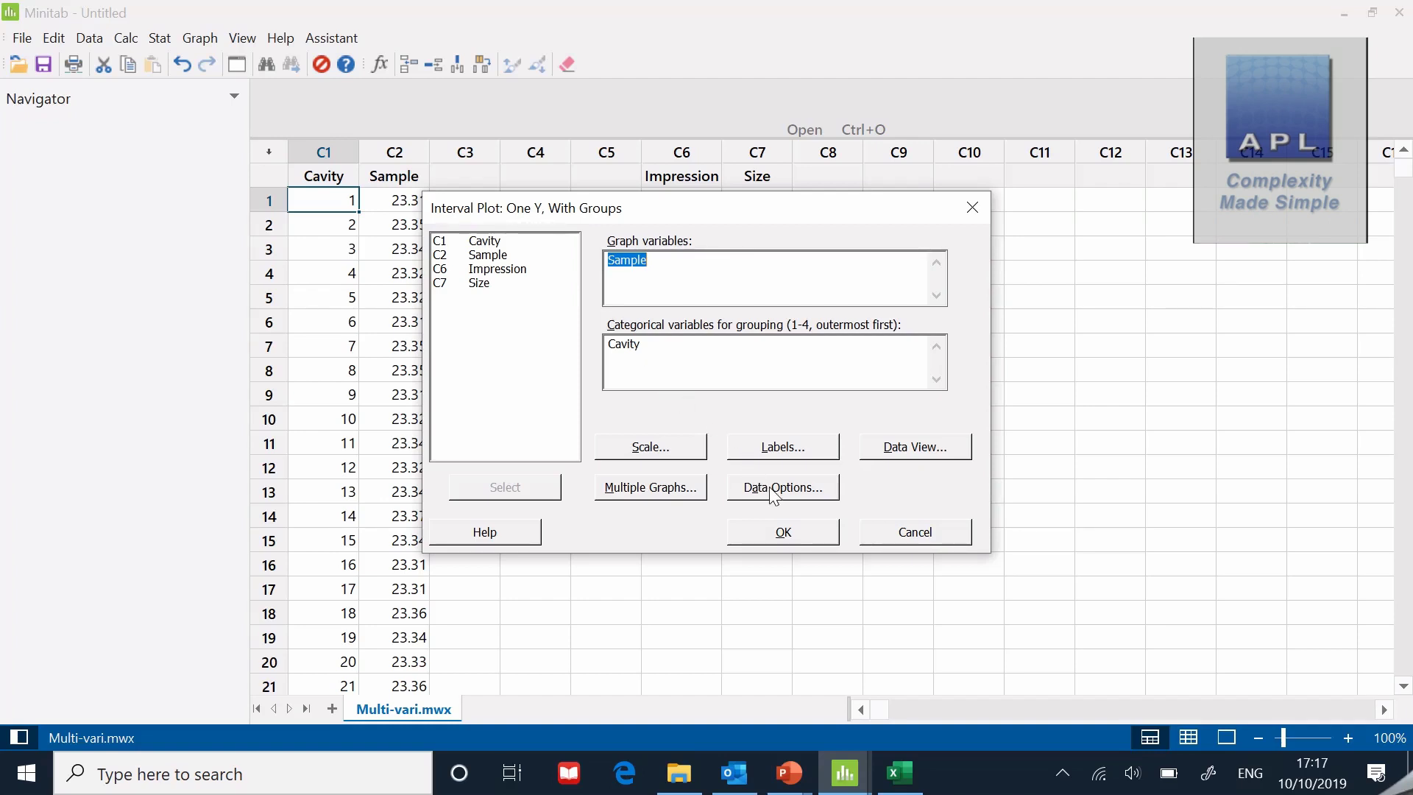
Review the Data Options, Data View and Scale settings, leaving all axis defaults unchanged
left_click(781, 487)
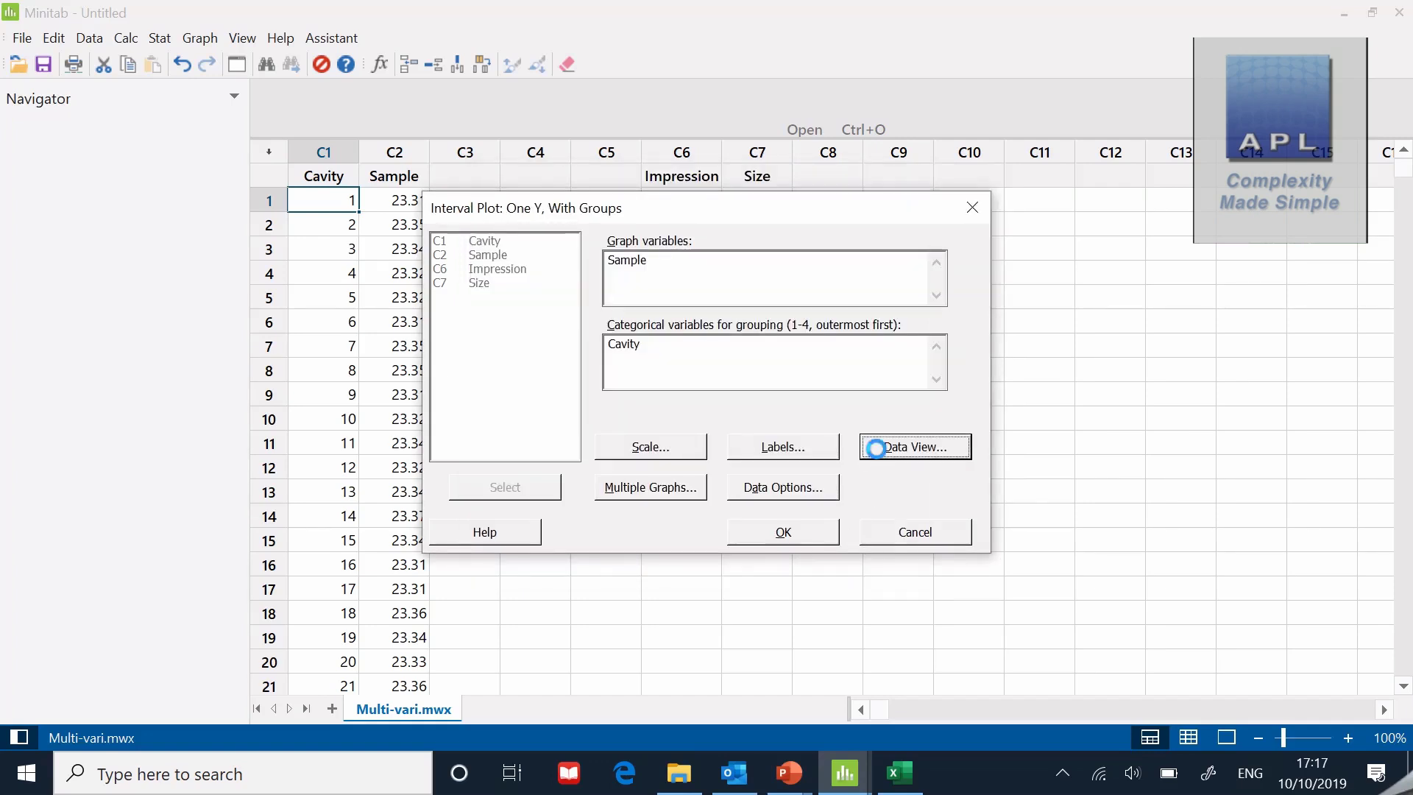
left_click(913, 447)
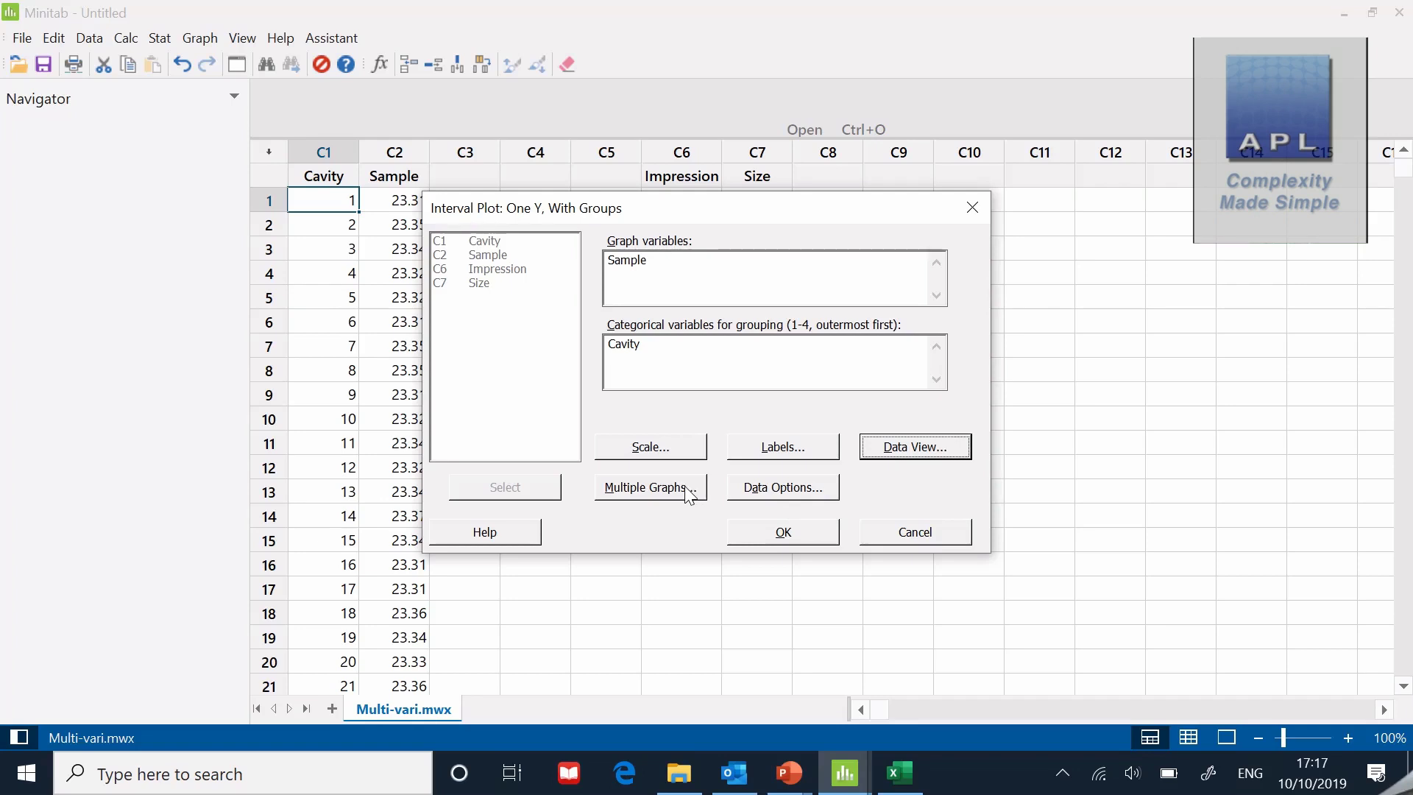
left_click(649, 448)
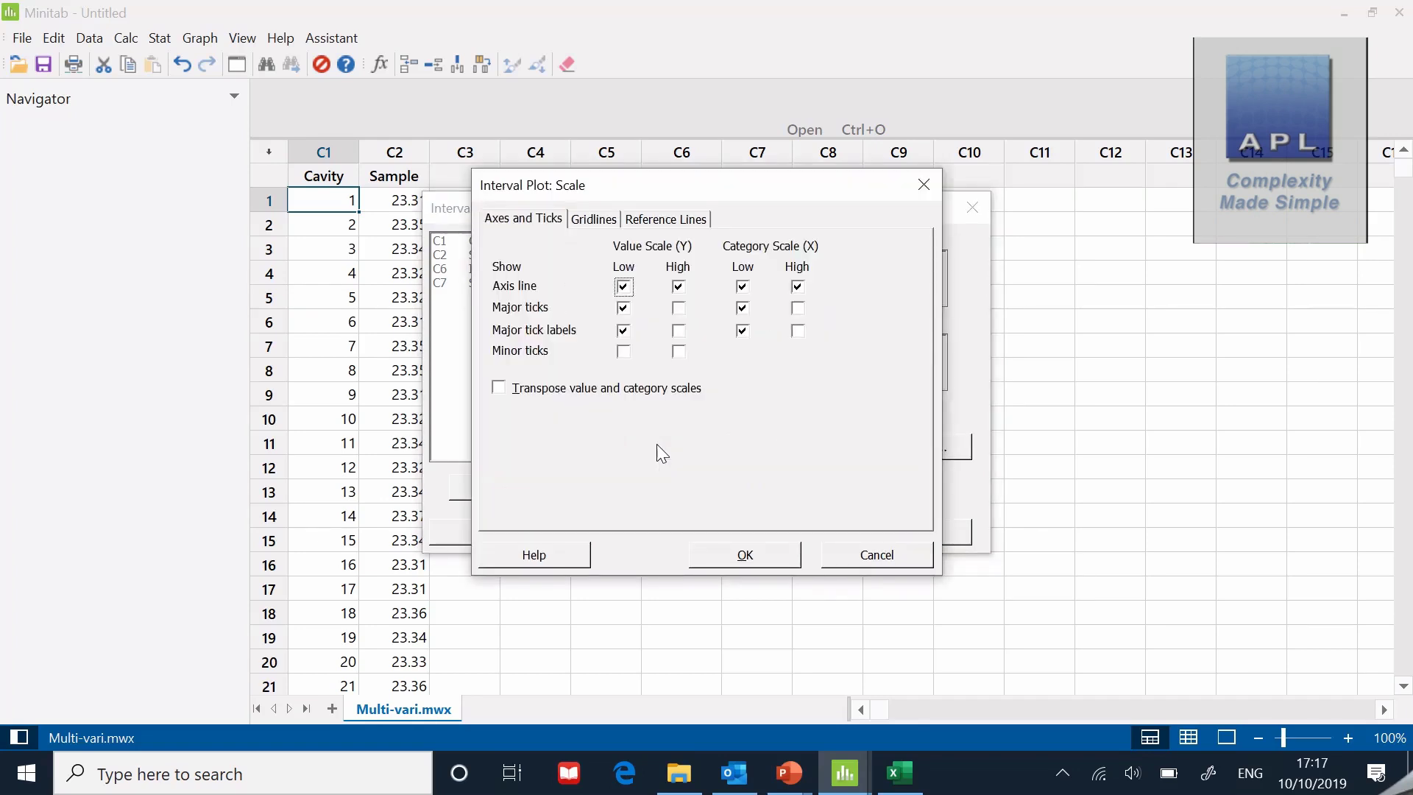
mouse_move(715, 512)
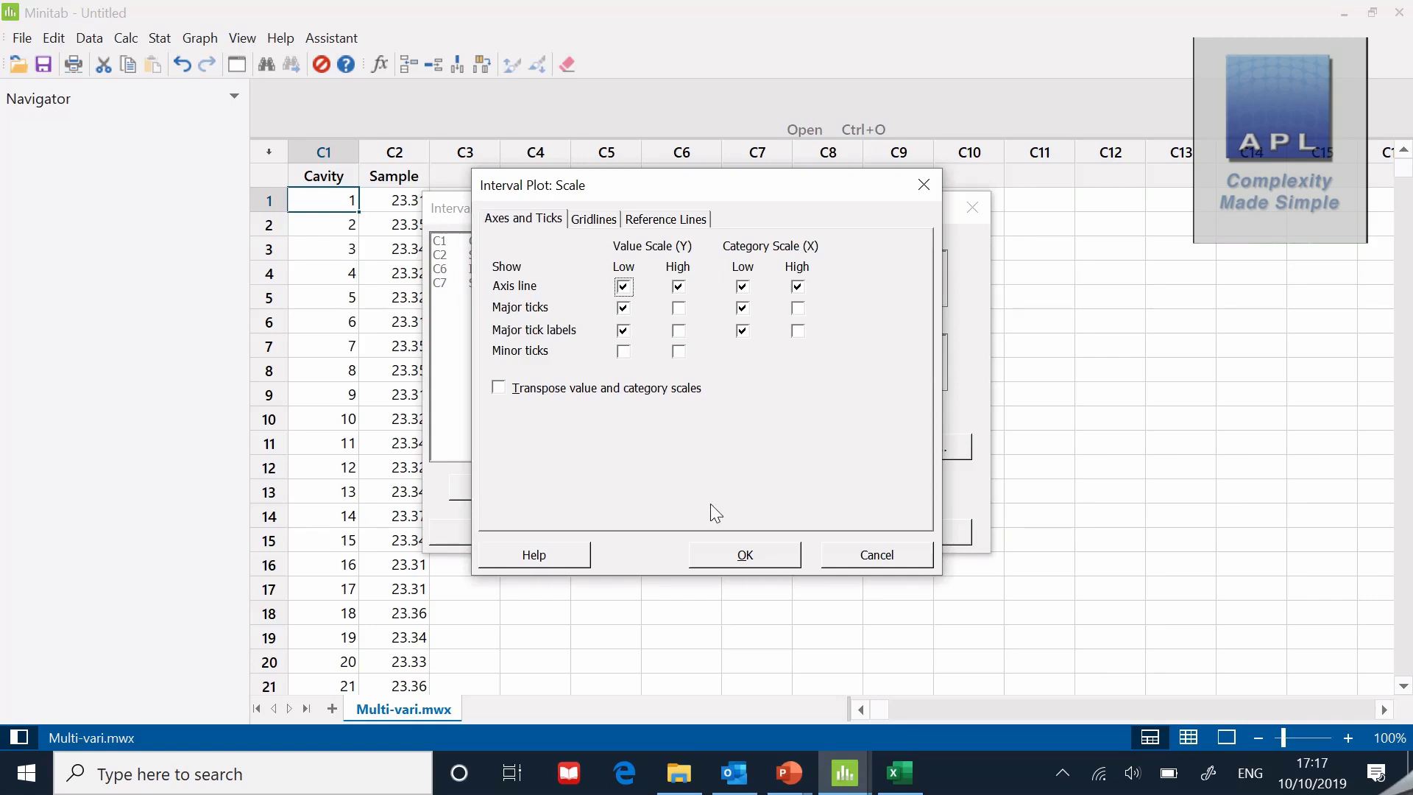
left_click(745, 555)
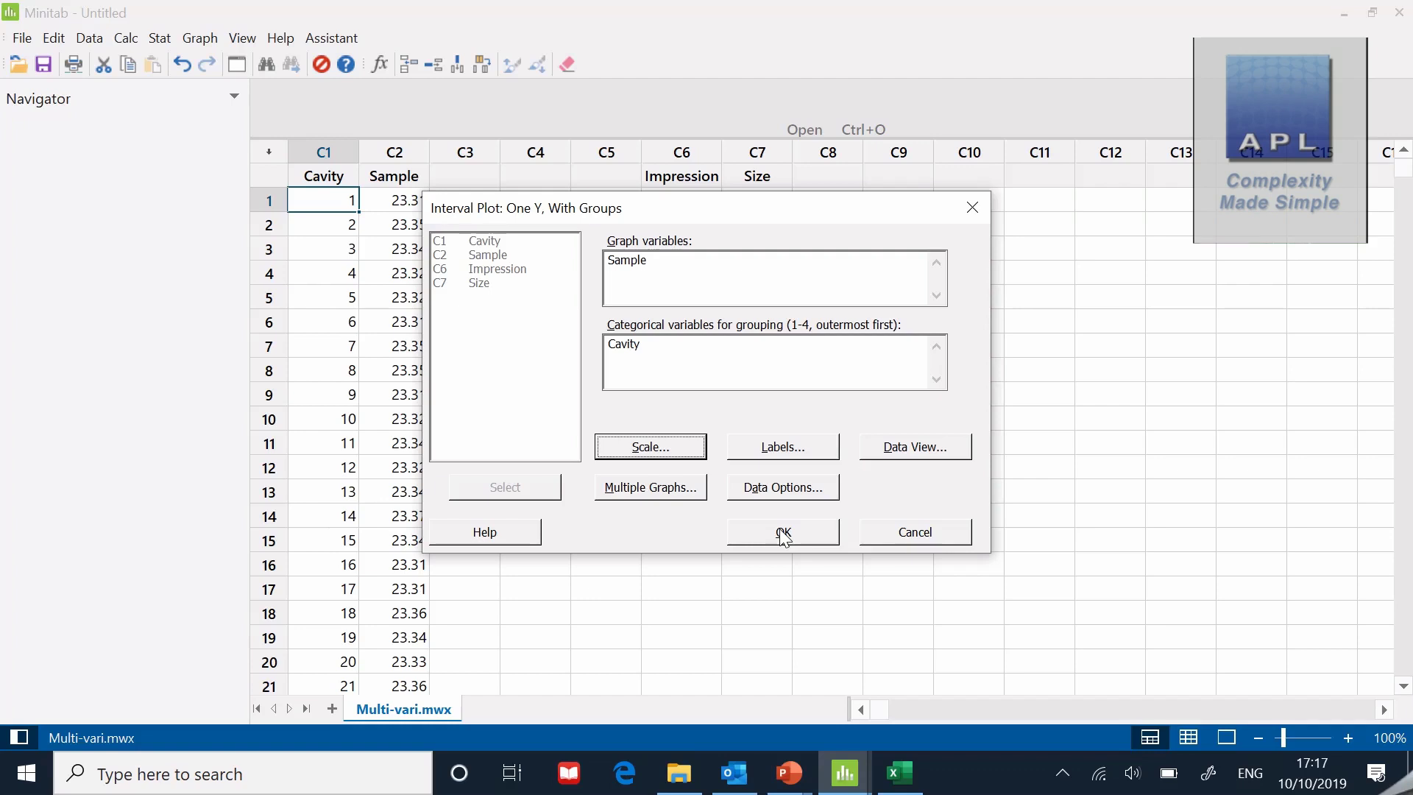
Generate the interval plot of Sample by Cavity with 95% CI bars for all 25 cavities
left_click(780, 531)
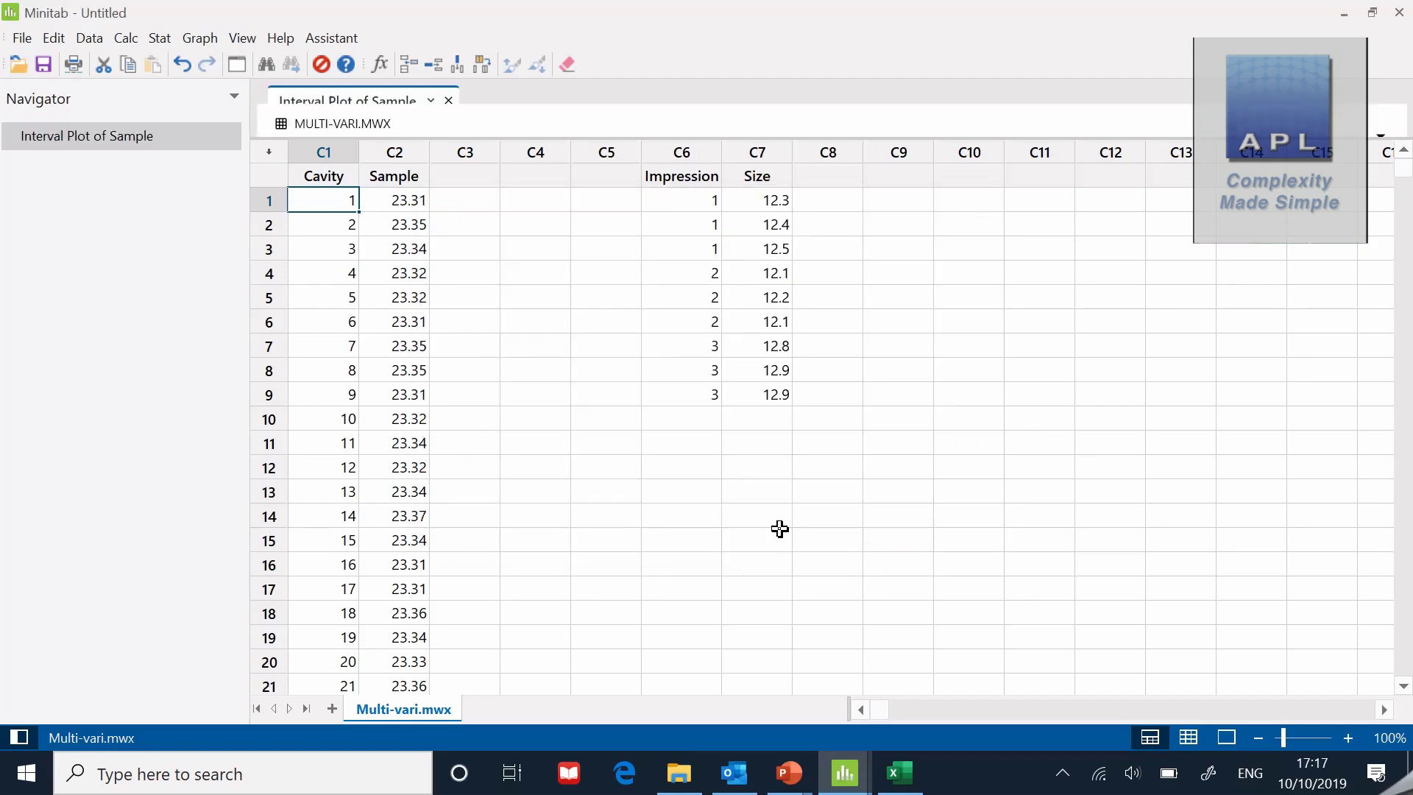
mouse_move(817, 475)
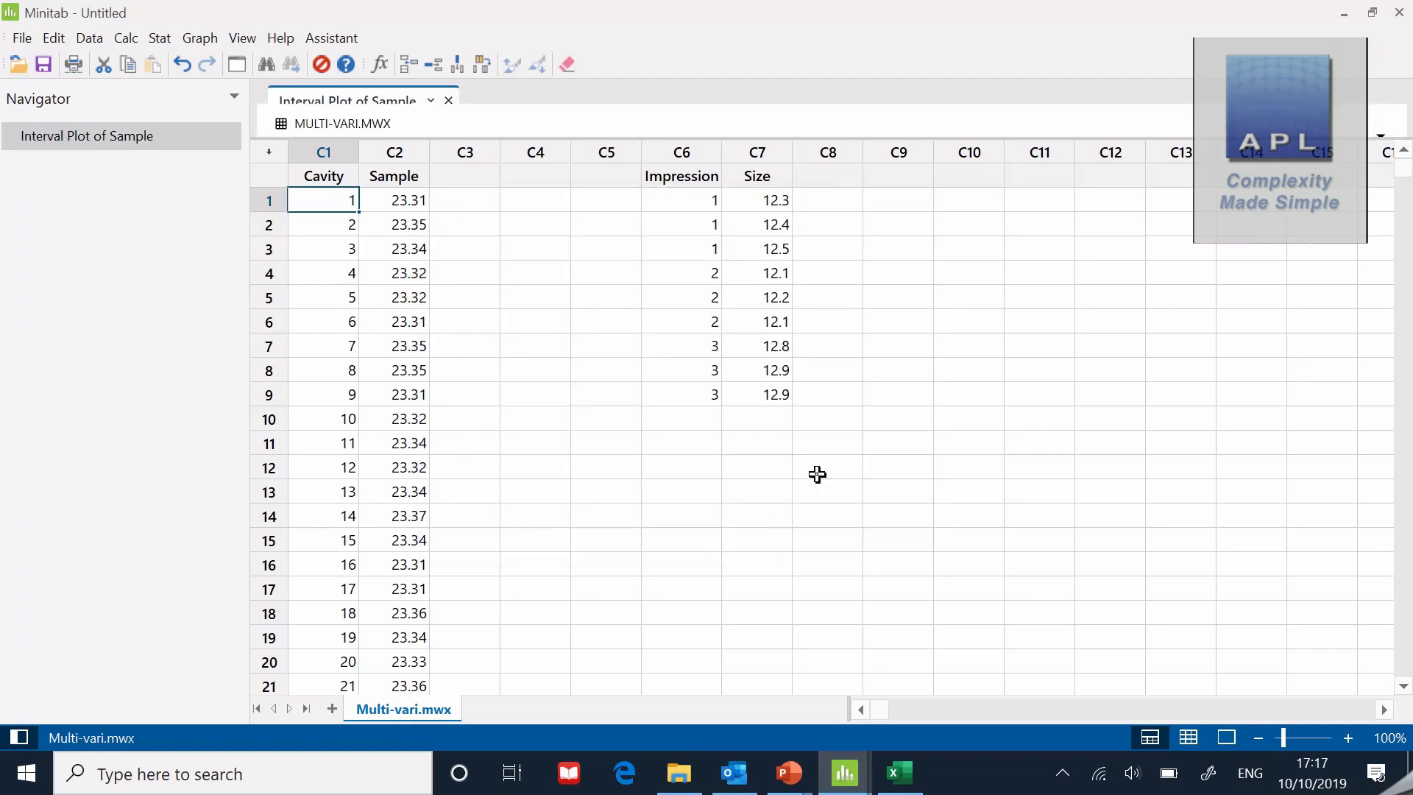
mouse_move(916, 141)
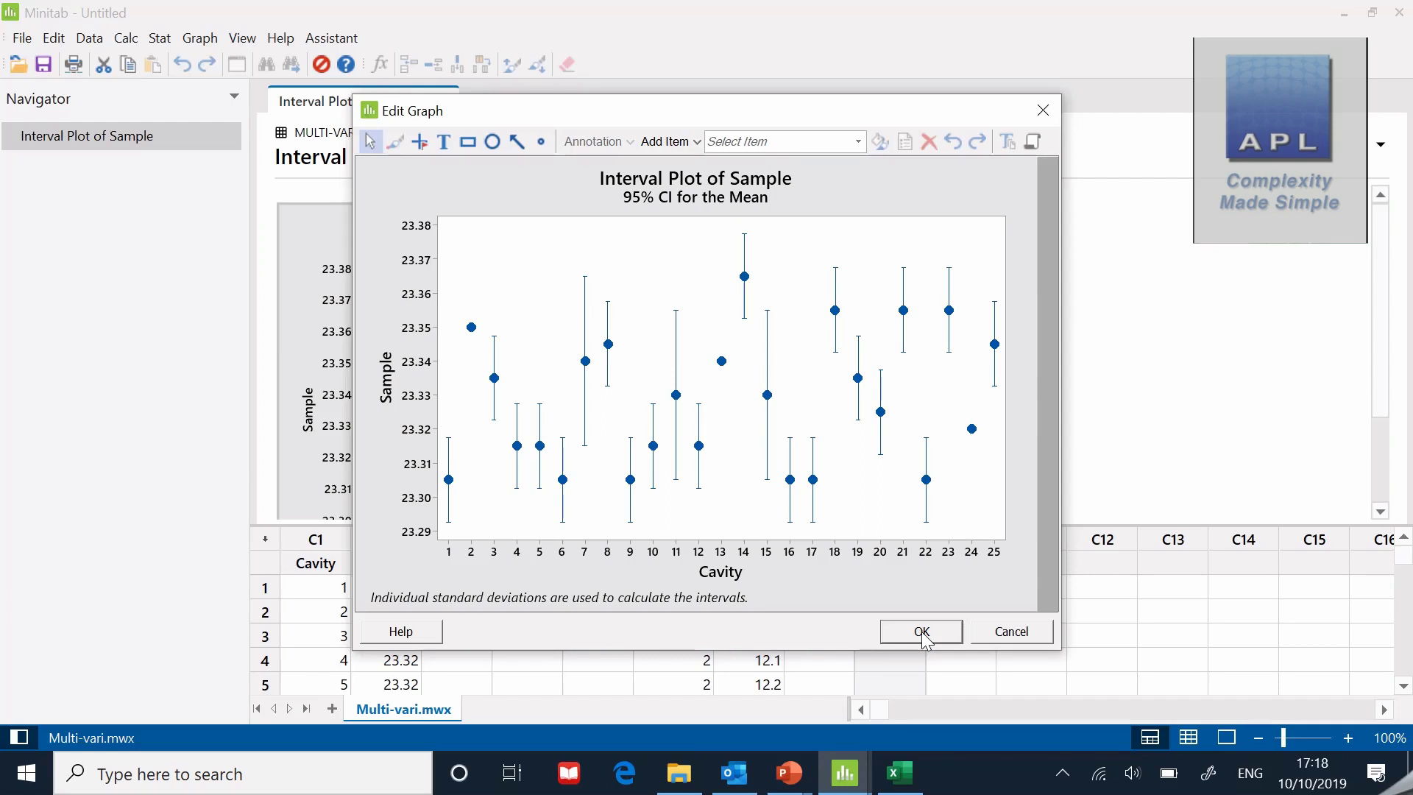
mouse_move(498, 452)
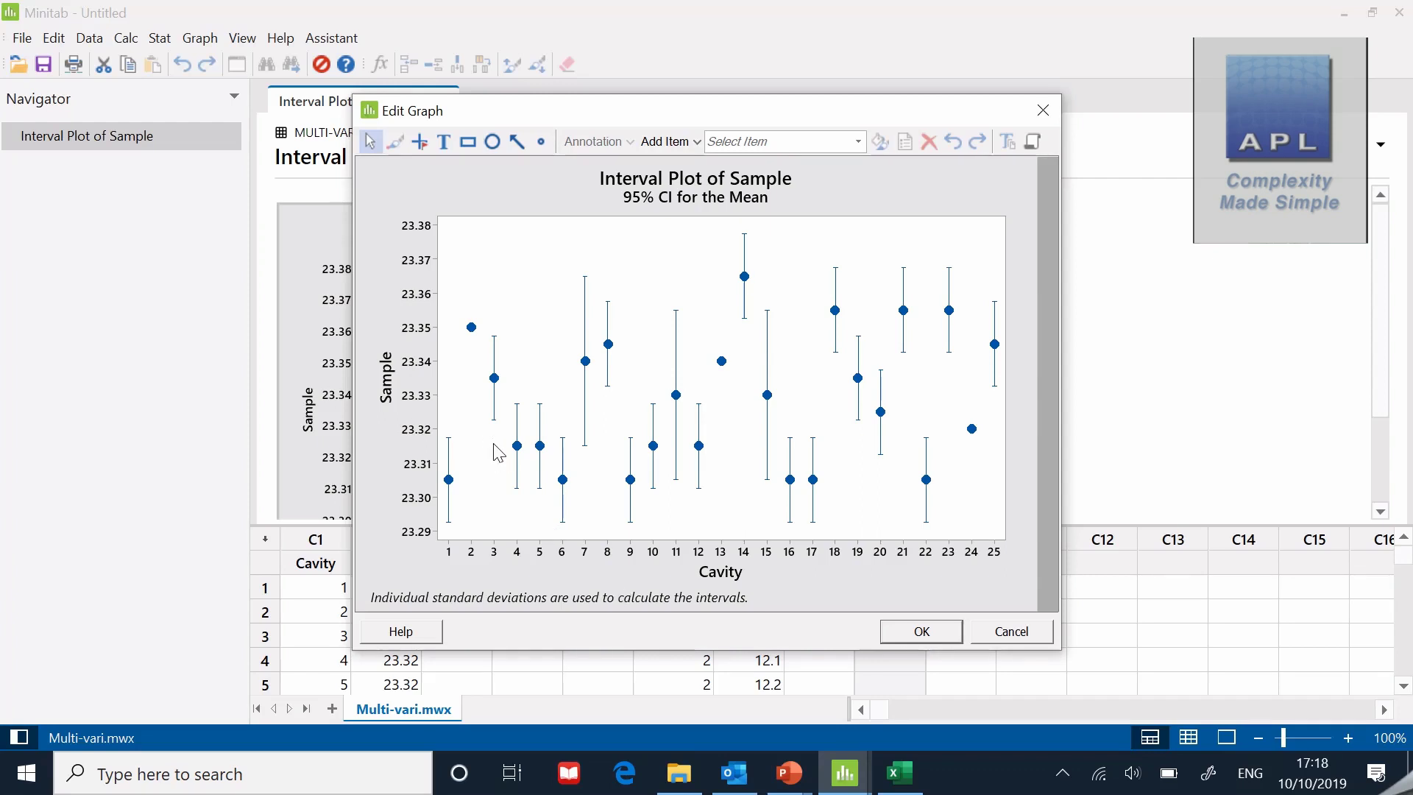
mouse_move(458, 505)
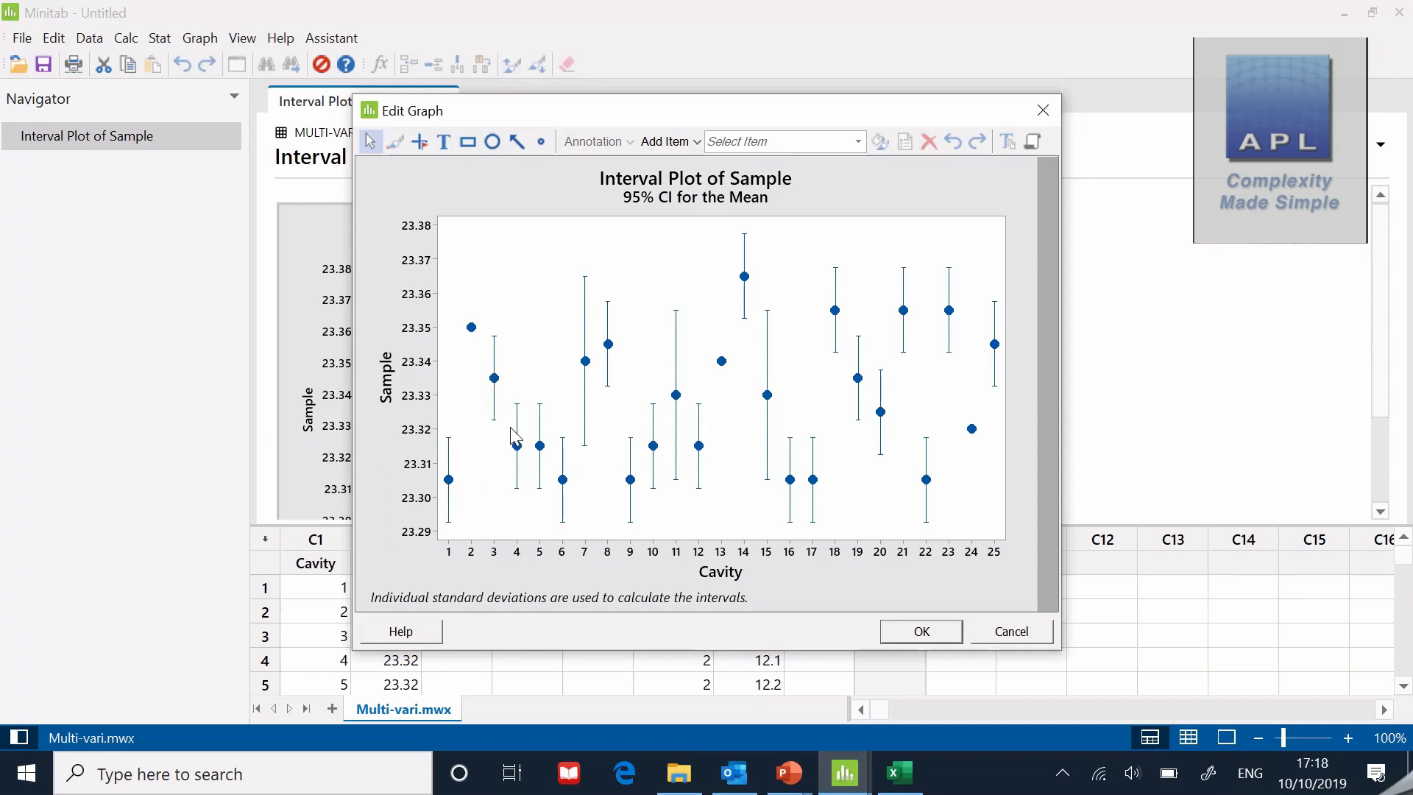
mouse_move(491, 475)
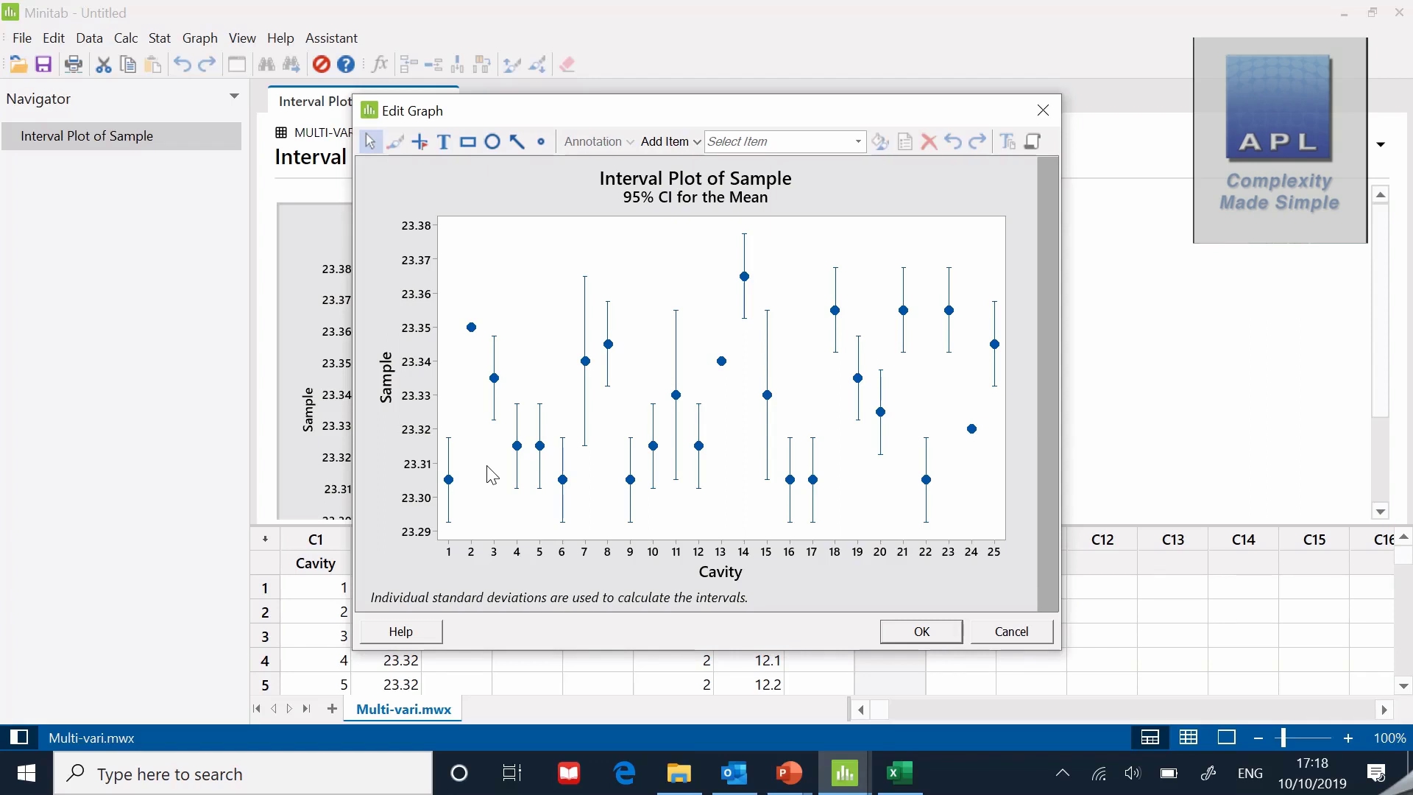
mouse_move(554, 513)
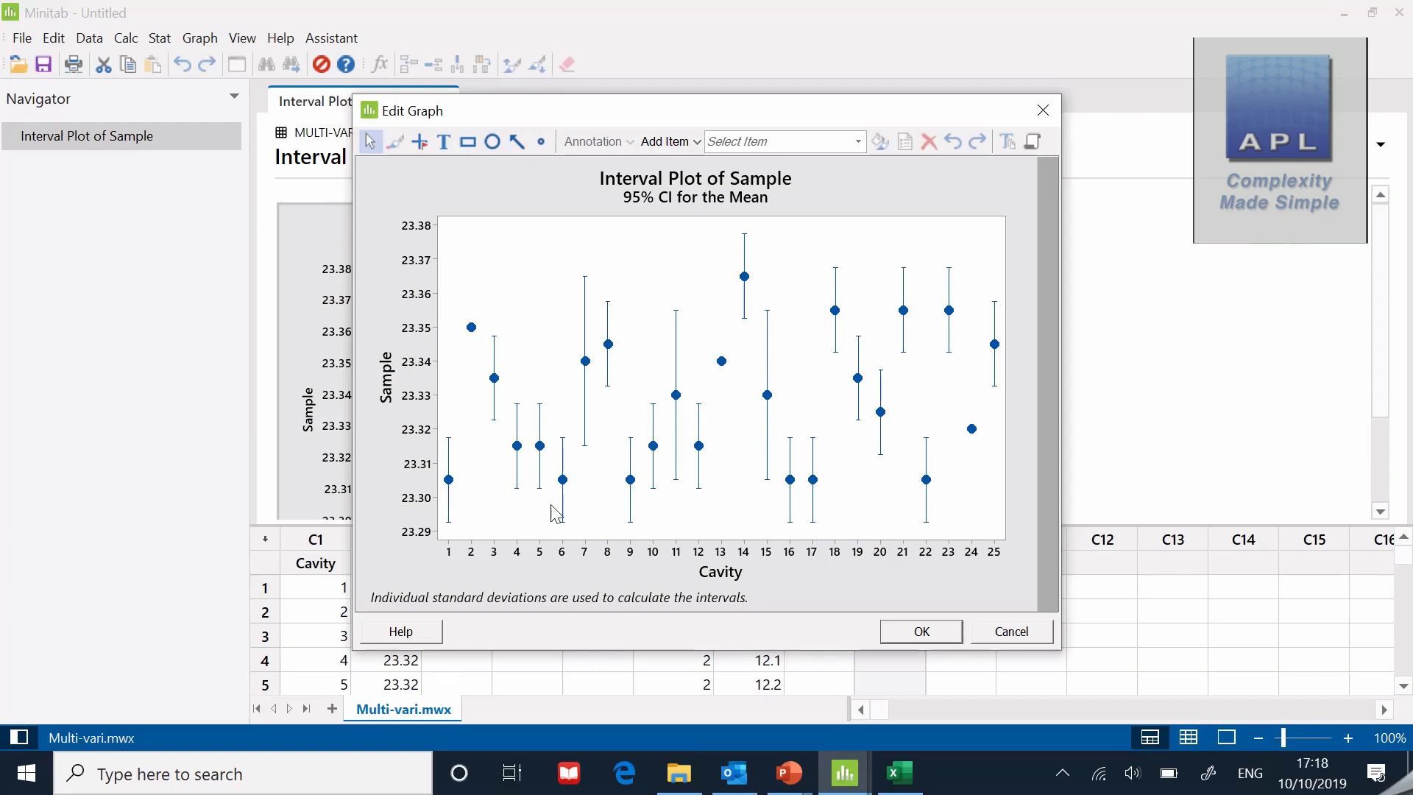
mouse_move(632, 517)
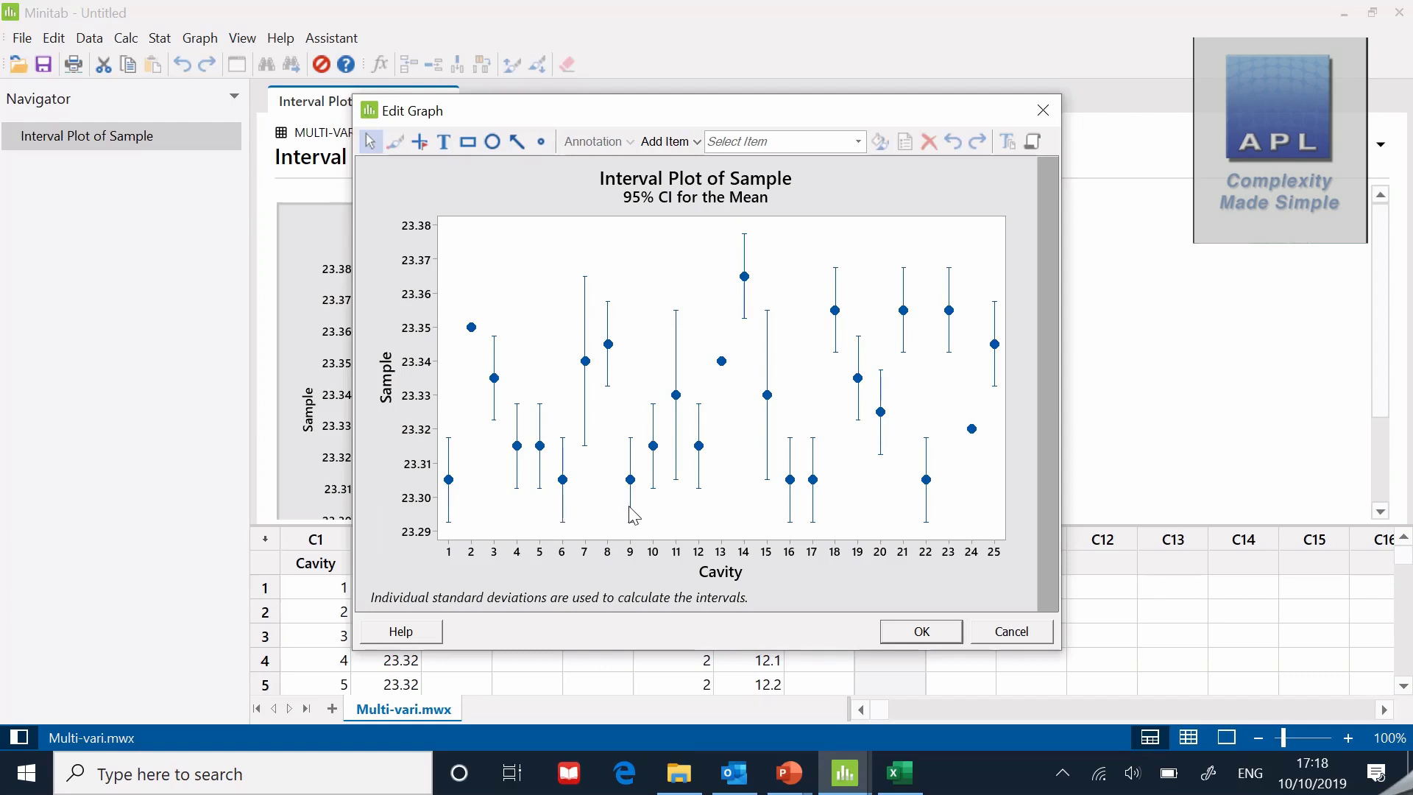
mouse_move(882, 526)
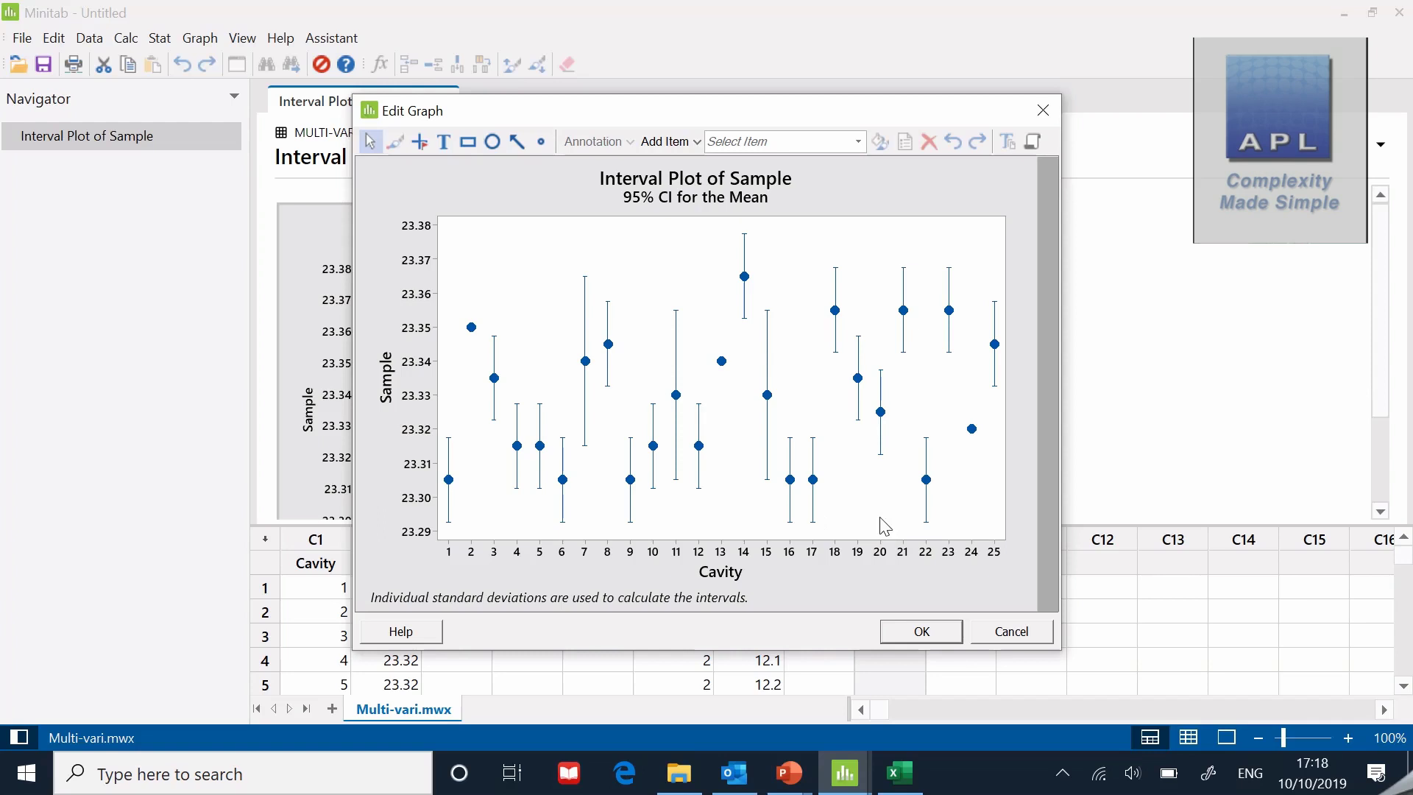
mouse_move(889, 515)
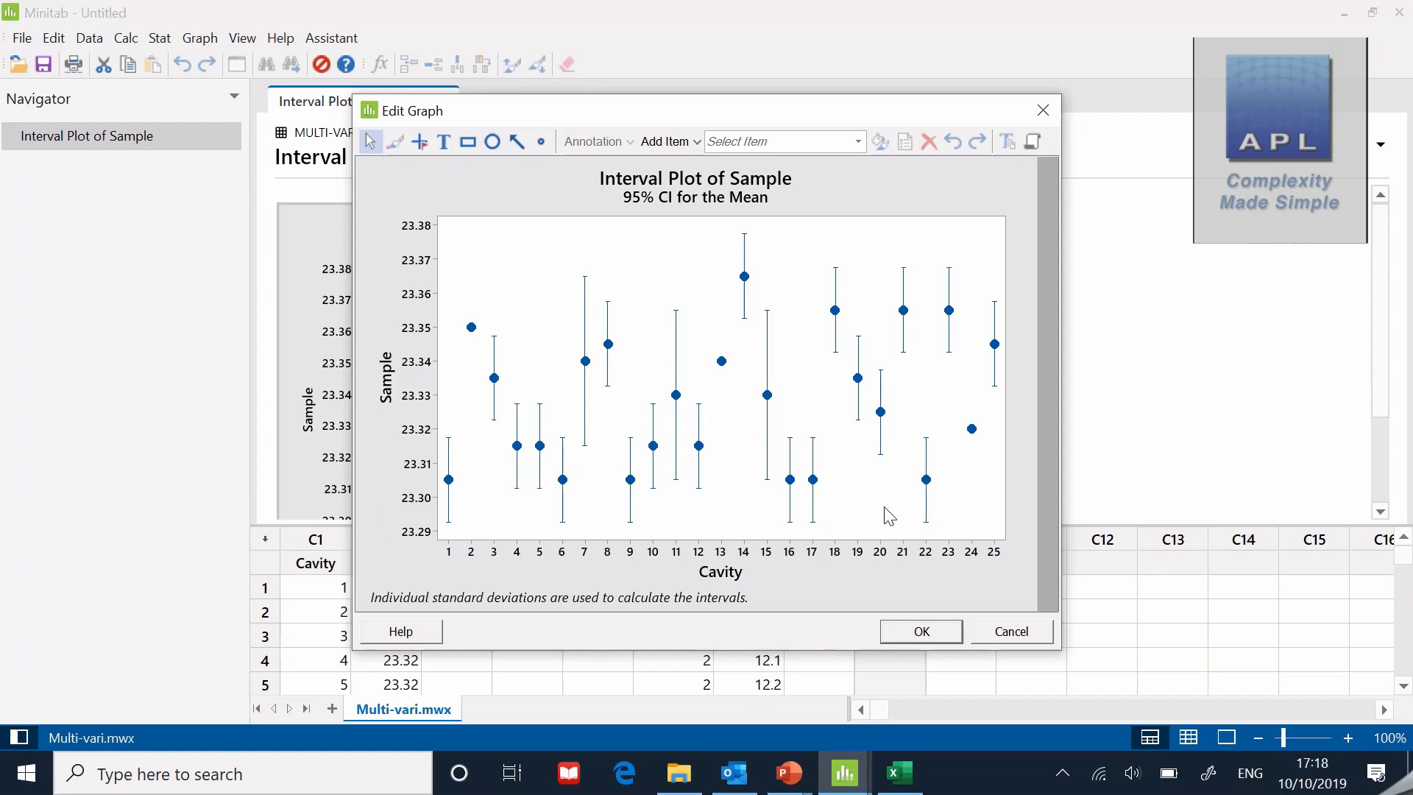